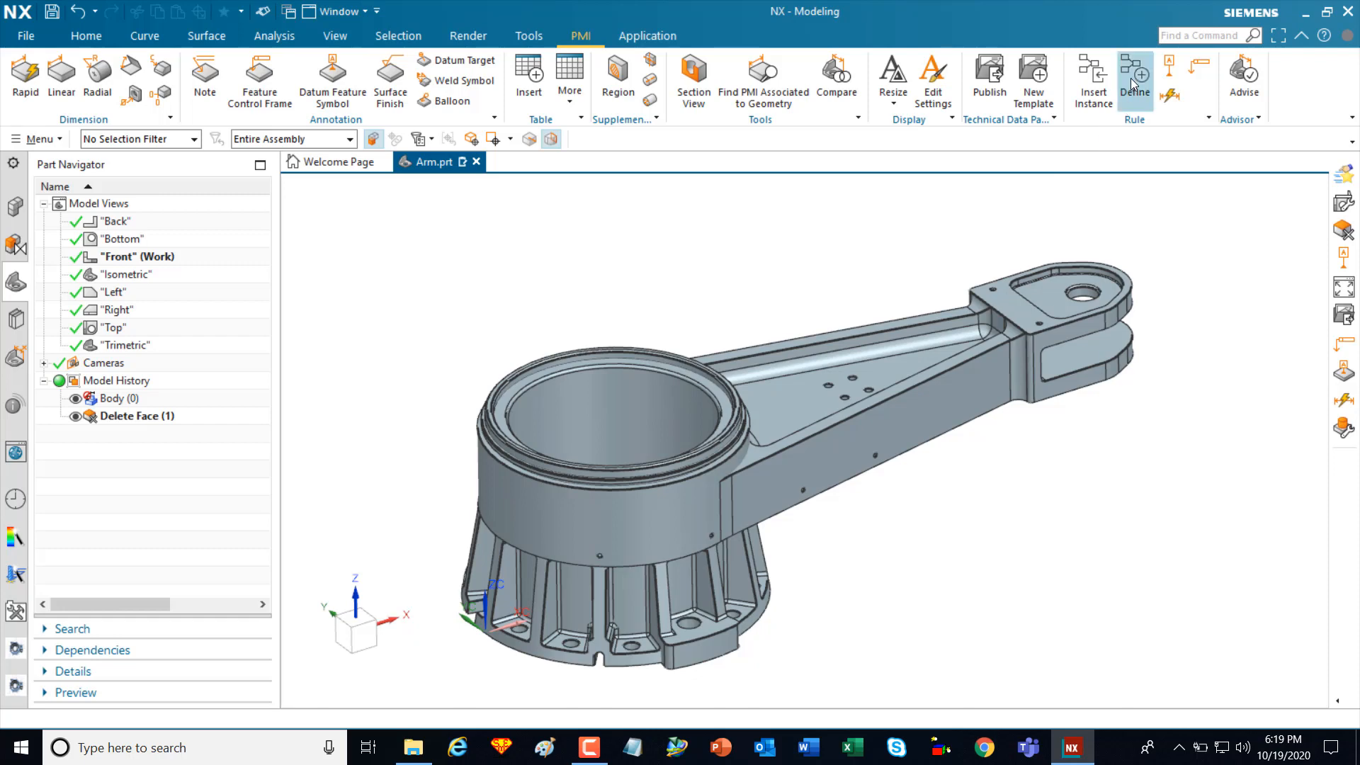
mouse_move(490, 279)
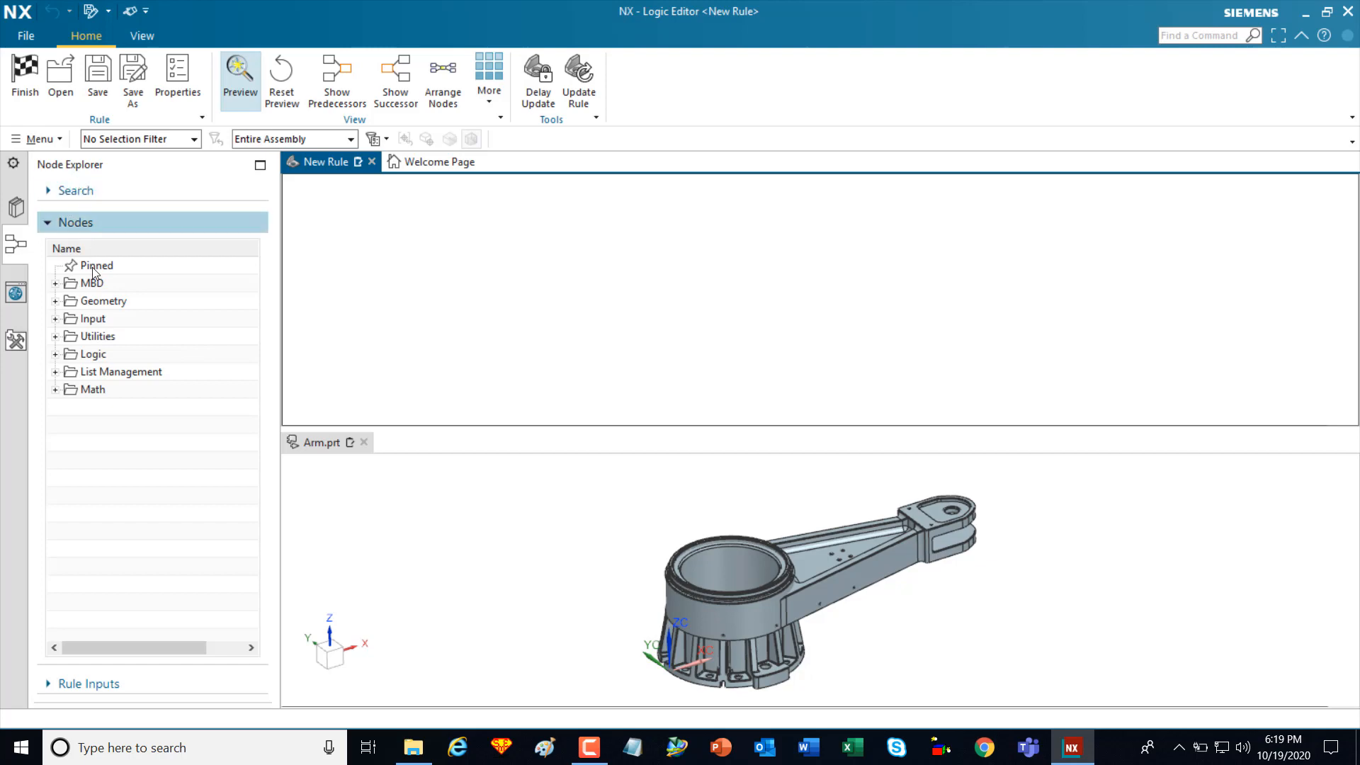
- Expand MBD to the dimension-creation nodes and pick Create Hole Dimension
left_click(56, 283)
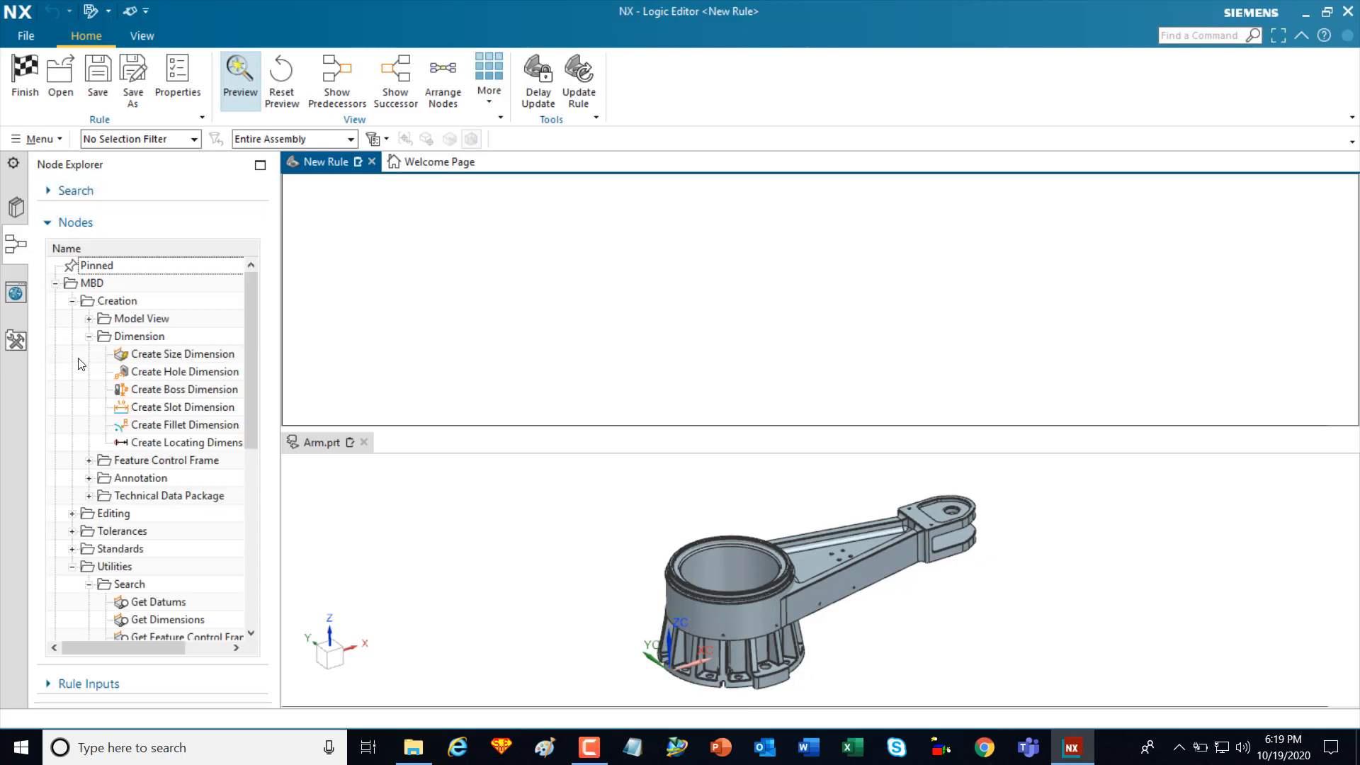
left_click(88, 335)
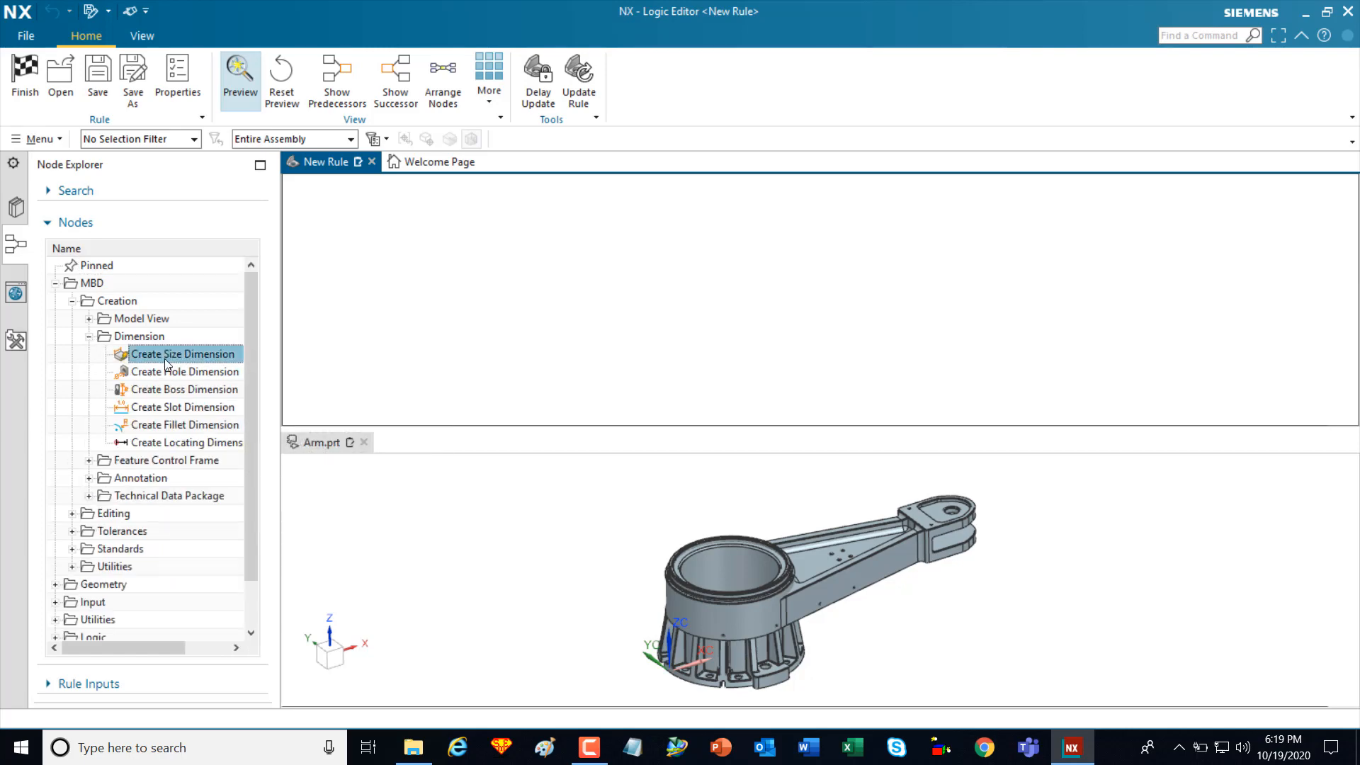
left_click(187, 388)
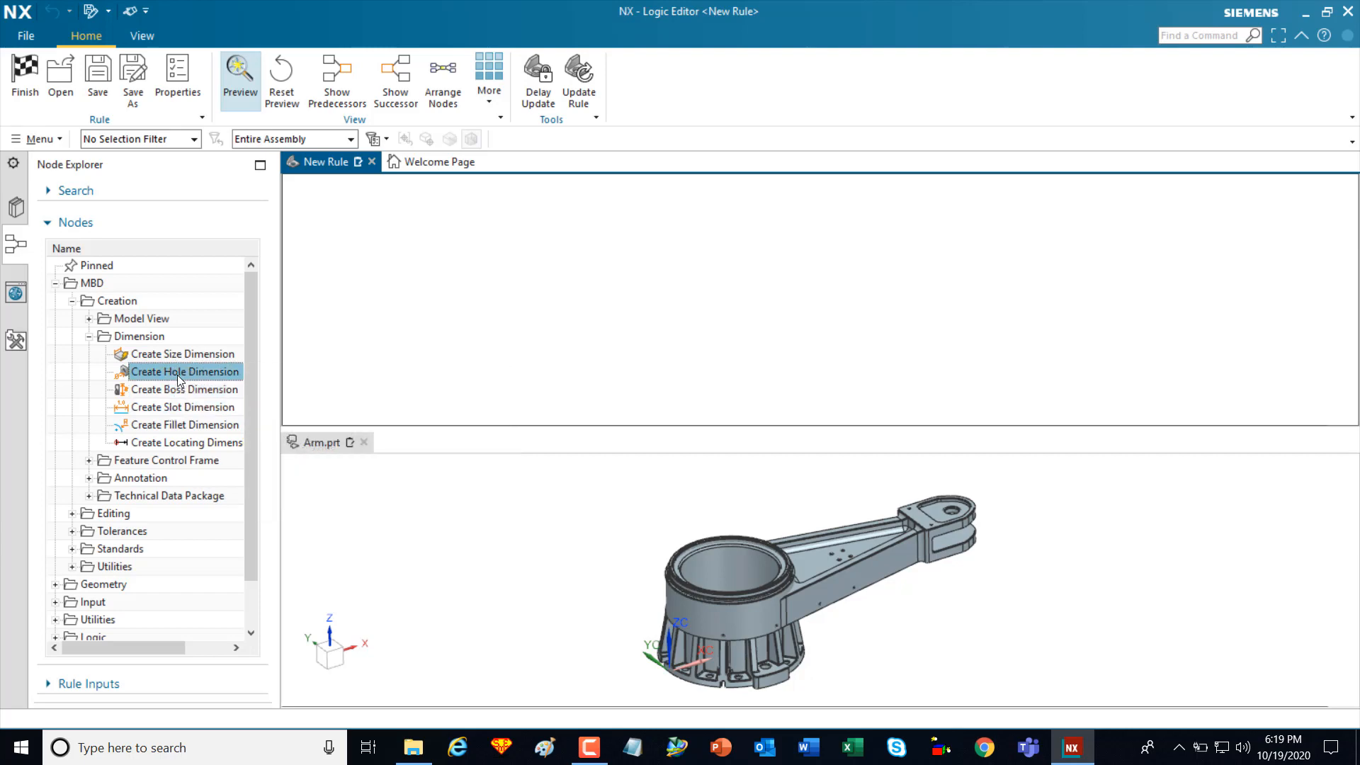
mouse_move(184, 372)
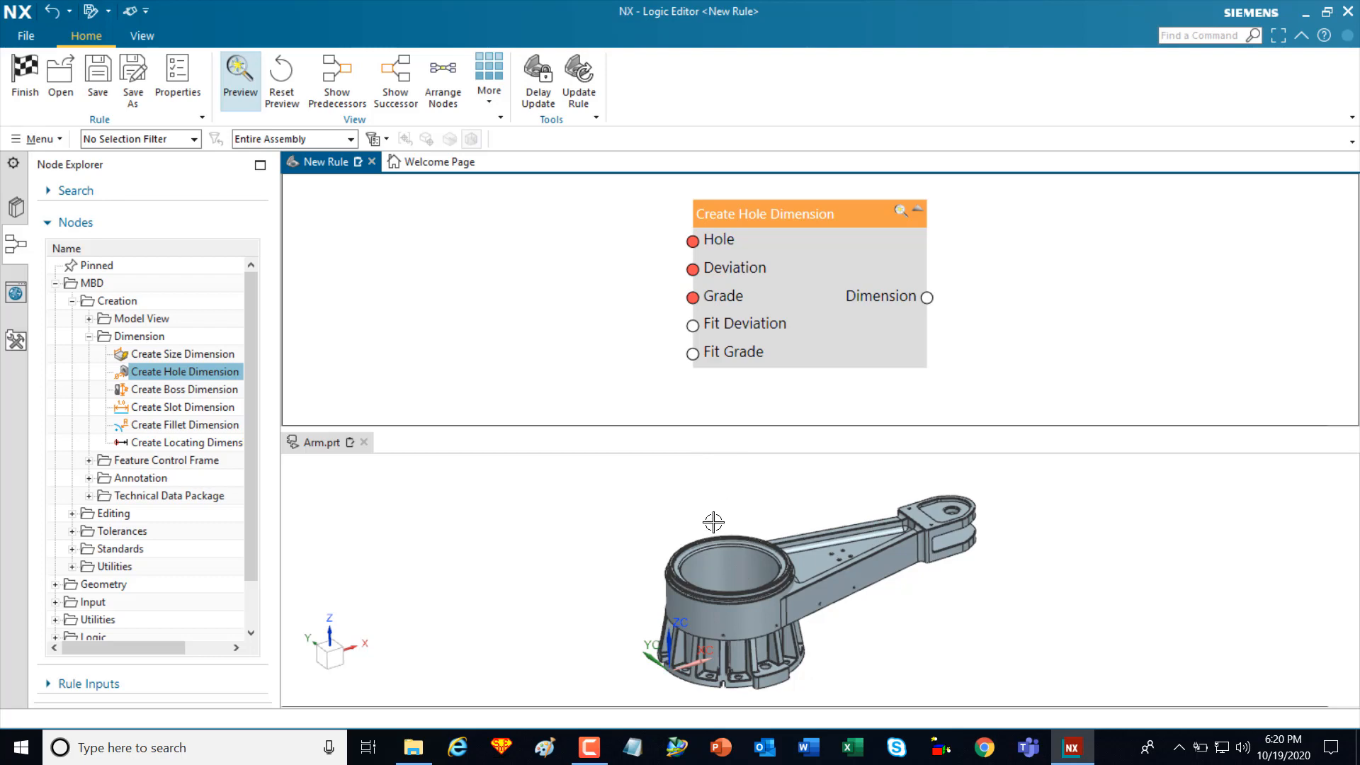
mouse_move(771, 266)
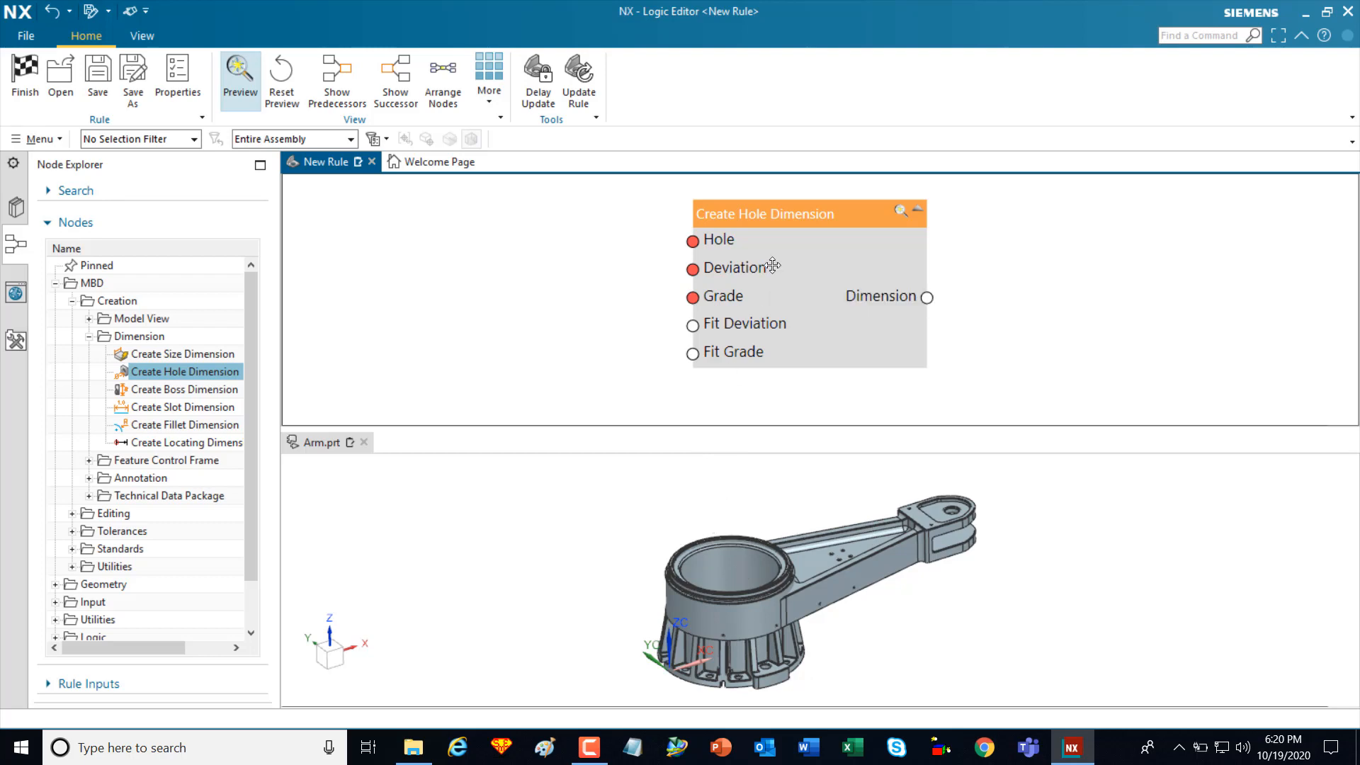
- Position Create Hole Dimension on the canvas and browse Geometry to the node search
left_click_drag(772, 214, 816, 230)
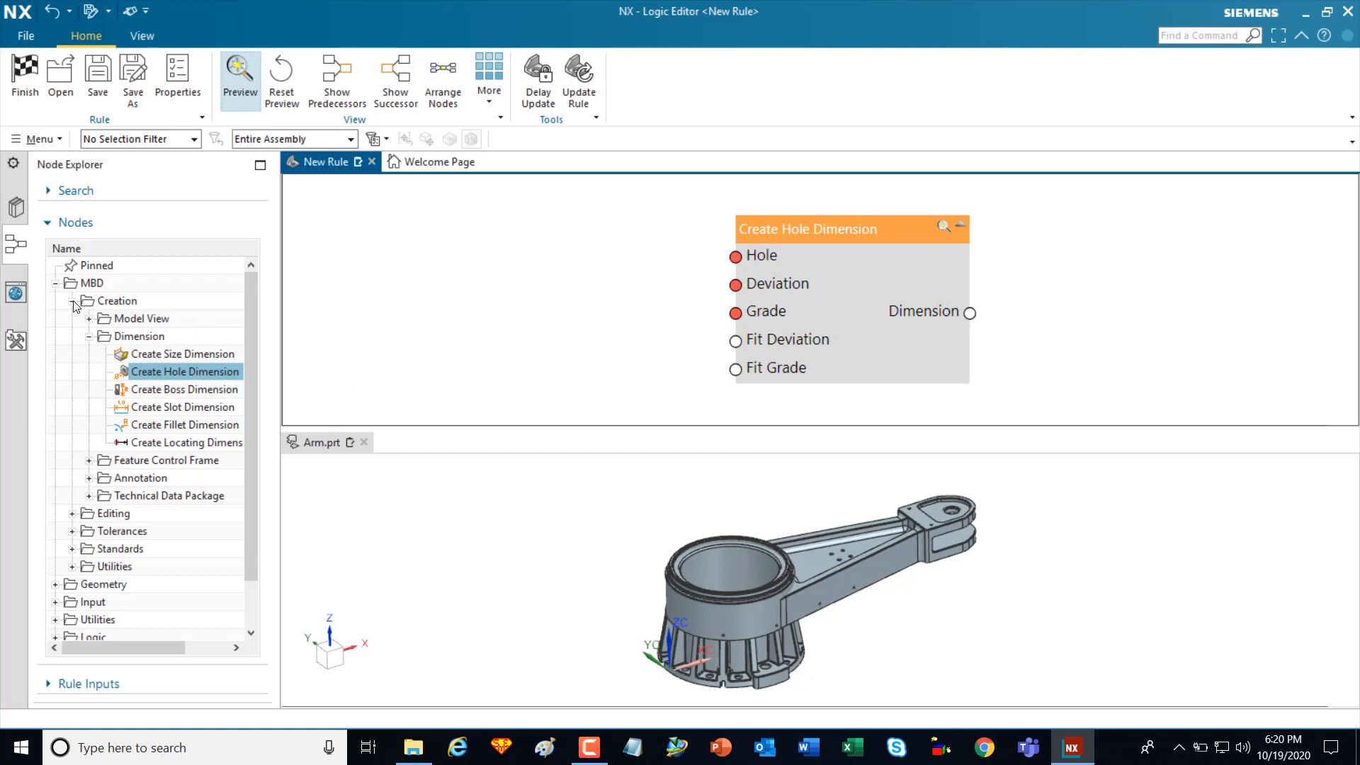
left_click(73, 300)
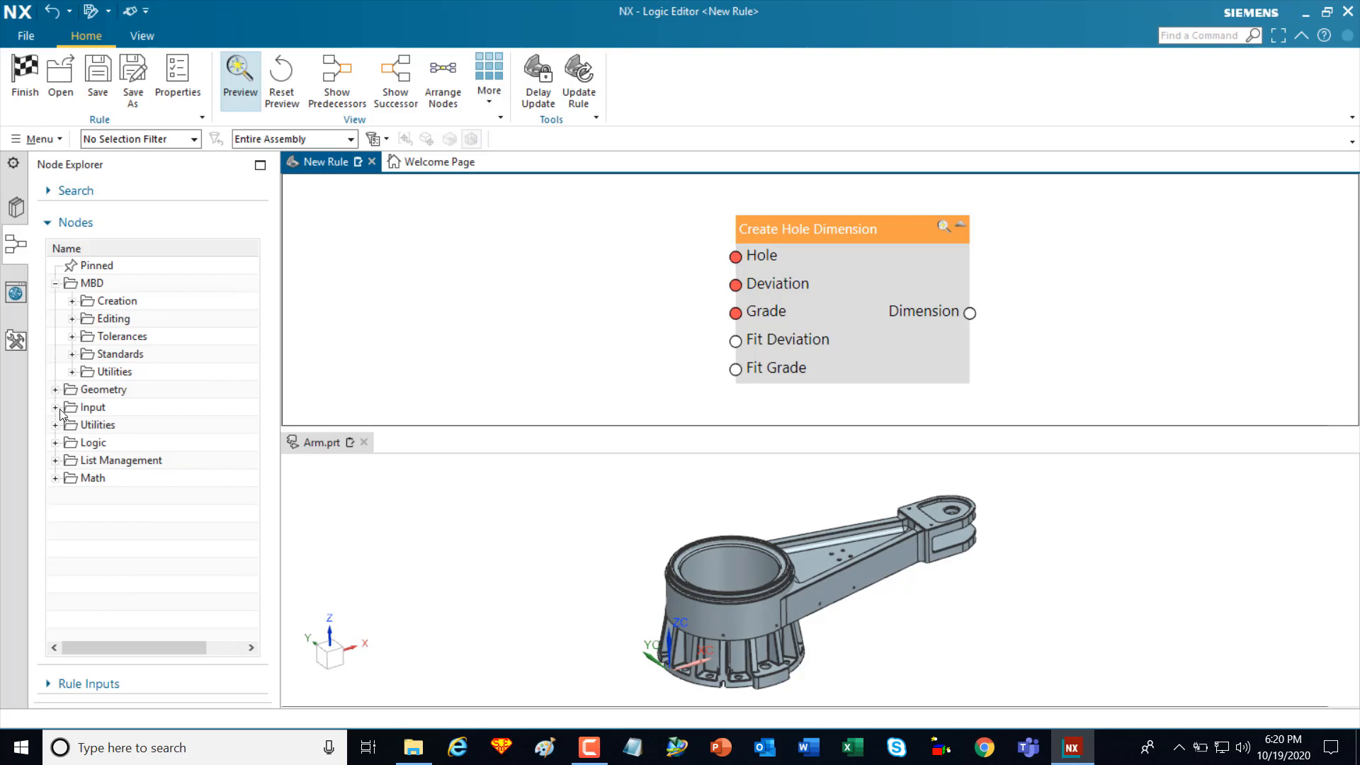
left_click(55, 390)
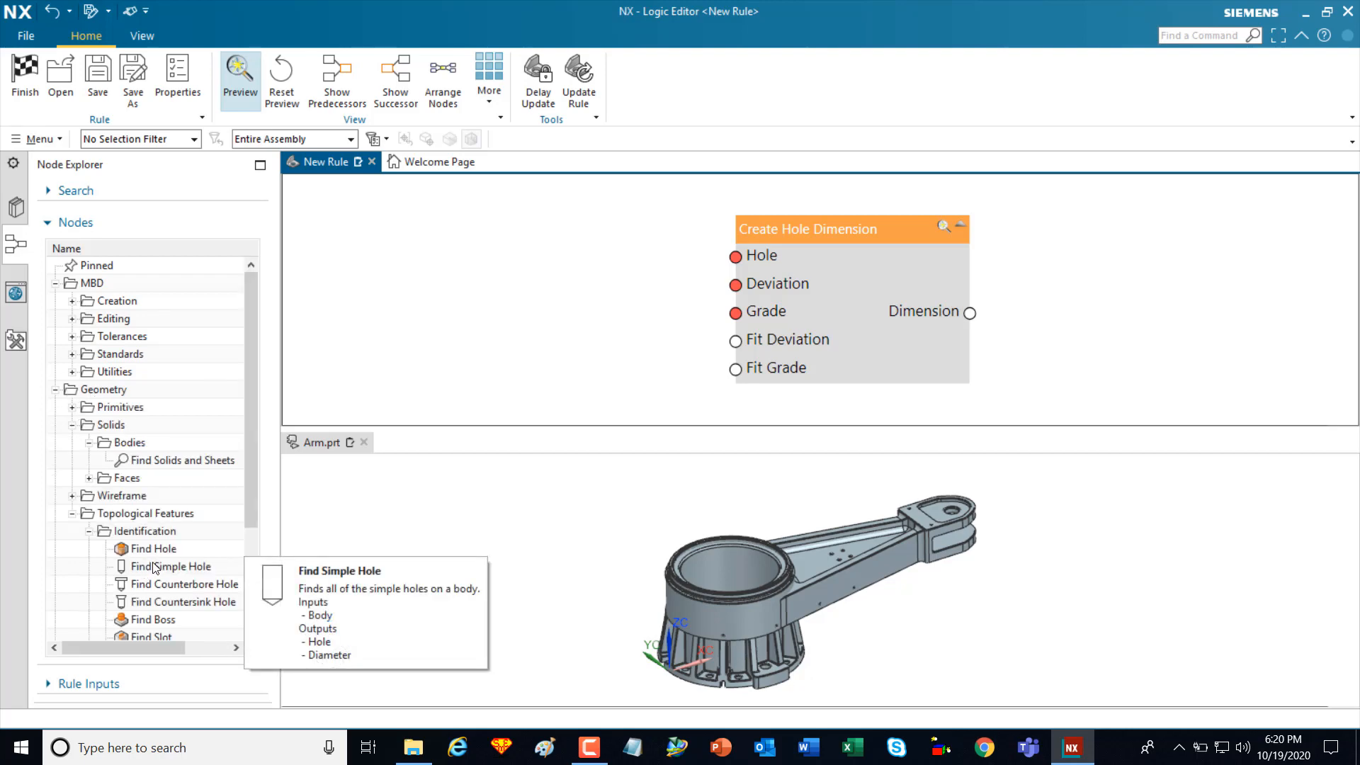
left_click(153, 549)
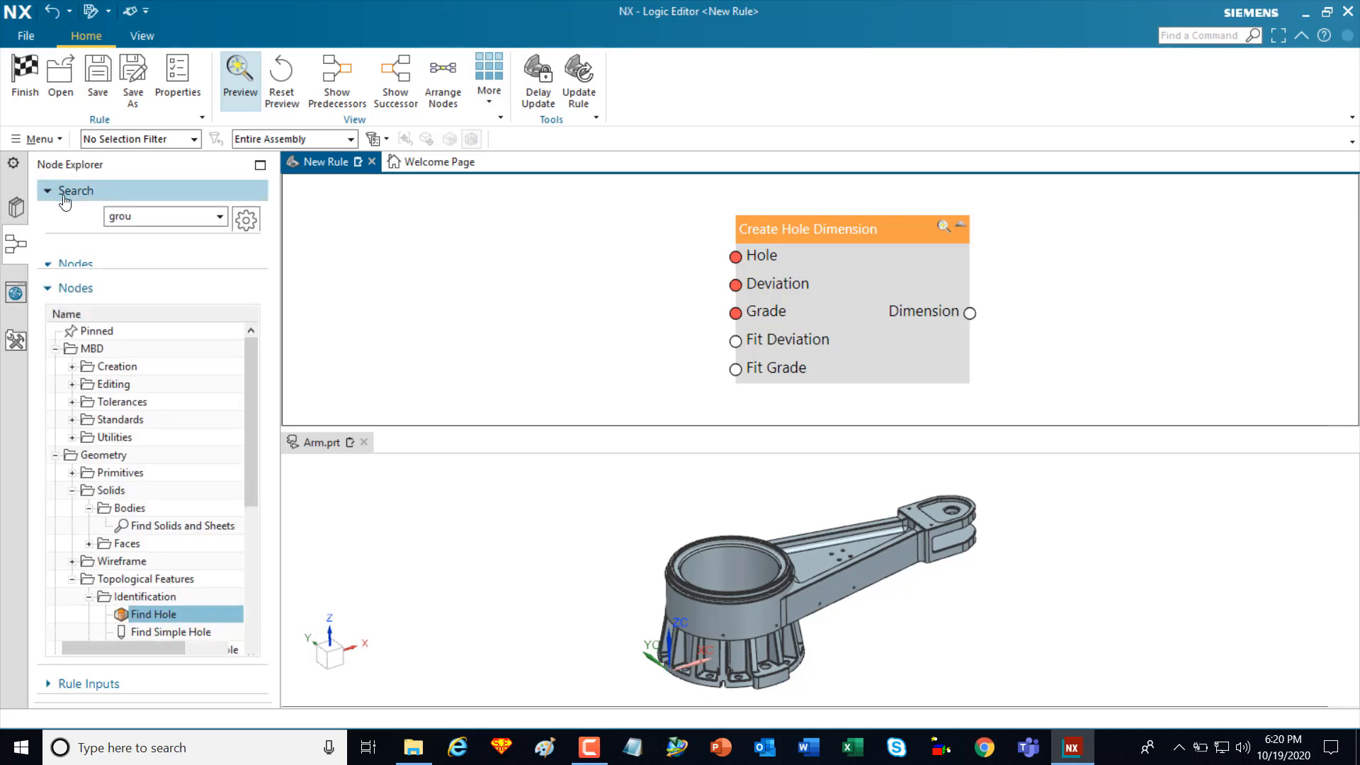
- Search 'find hol' and place a Find Hole node left of Create Hole Dimension
type("fi")
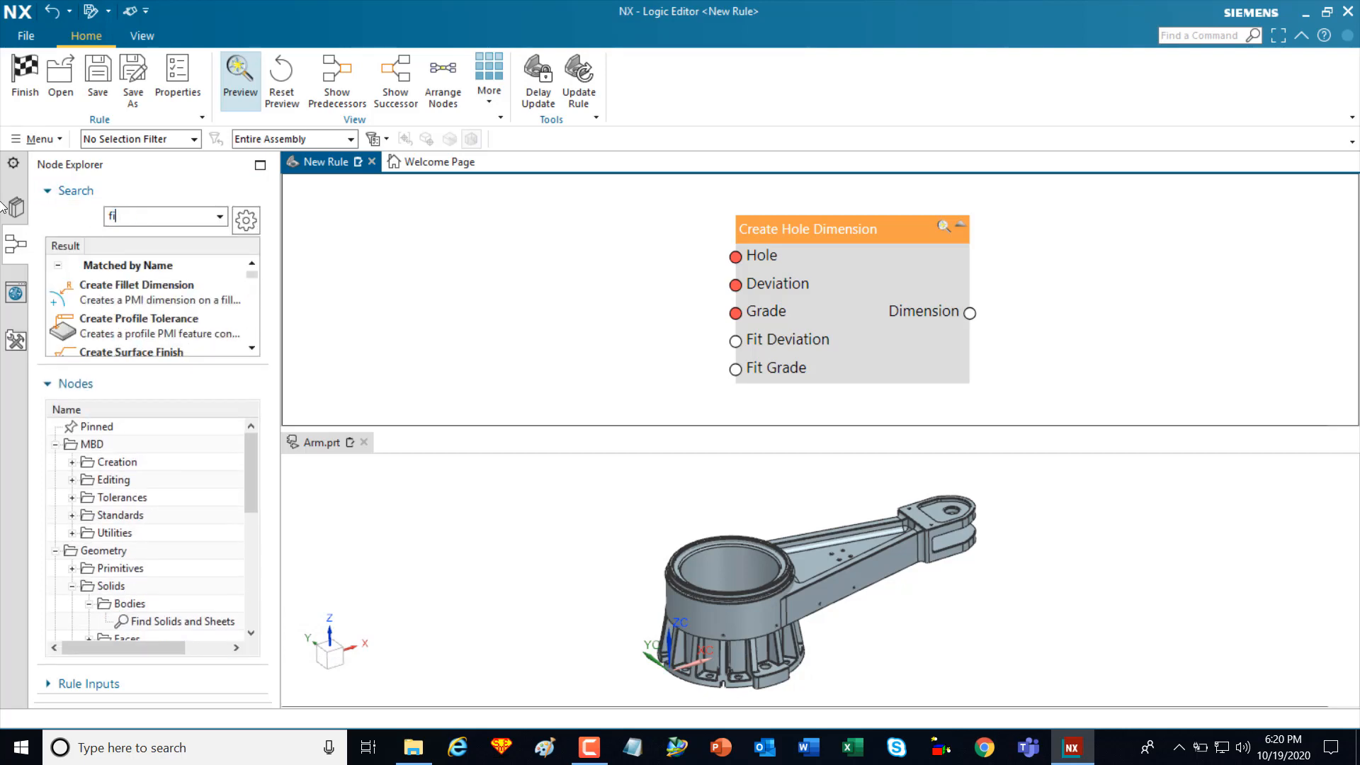
type("find h")
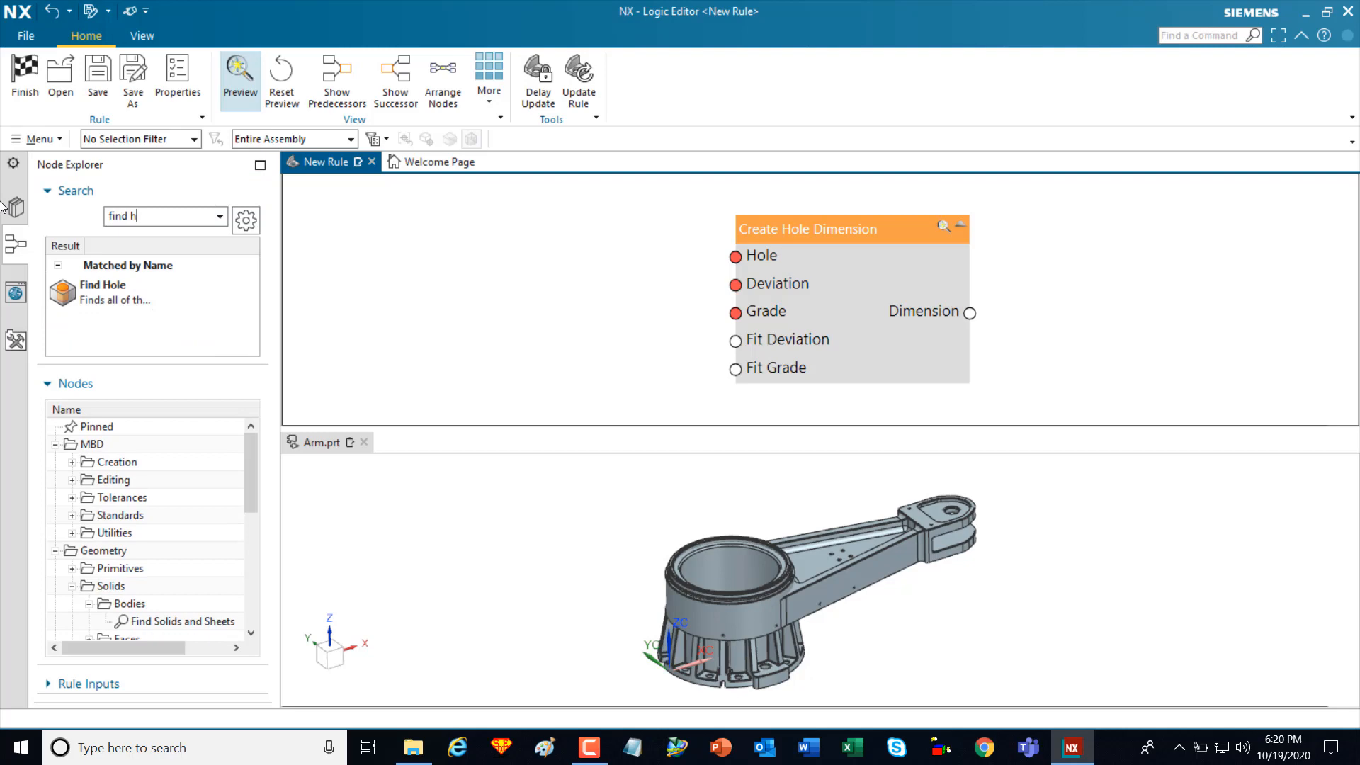
type("ol")
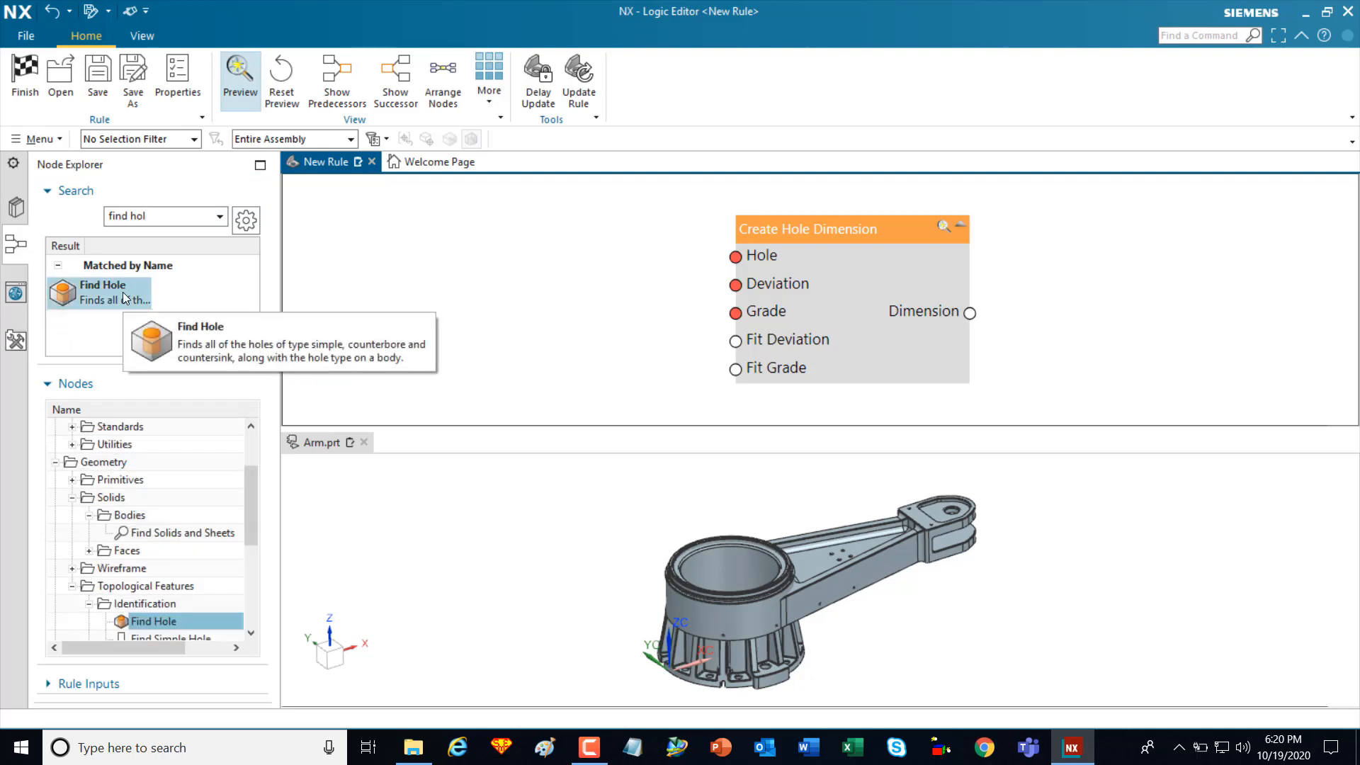
left_click_drag(102, 294, 672, 278)
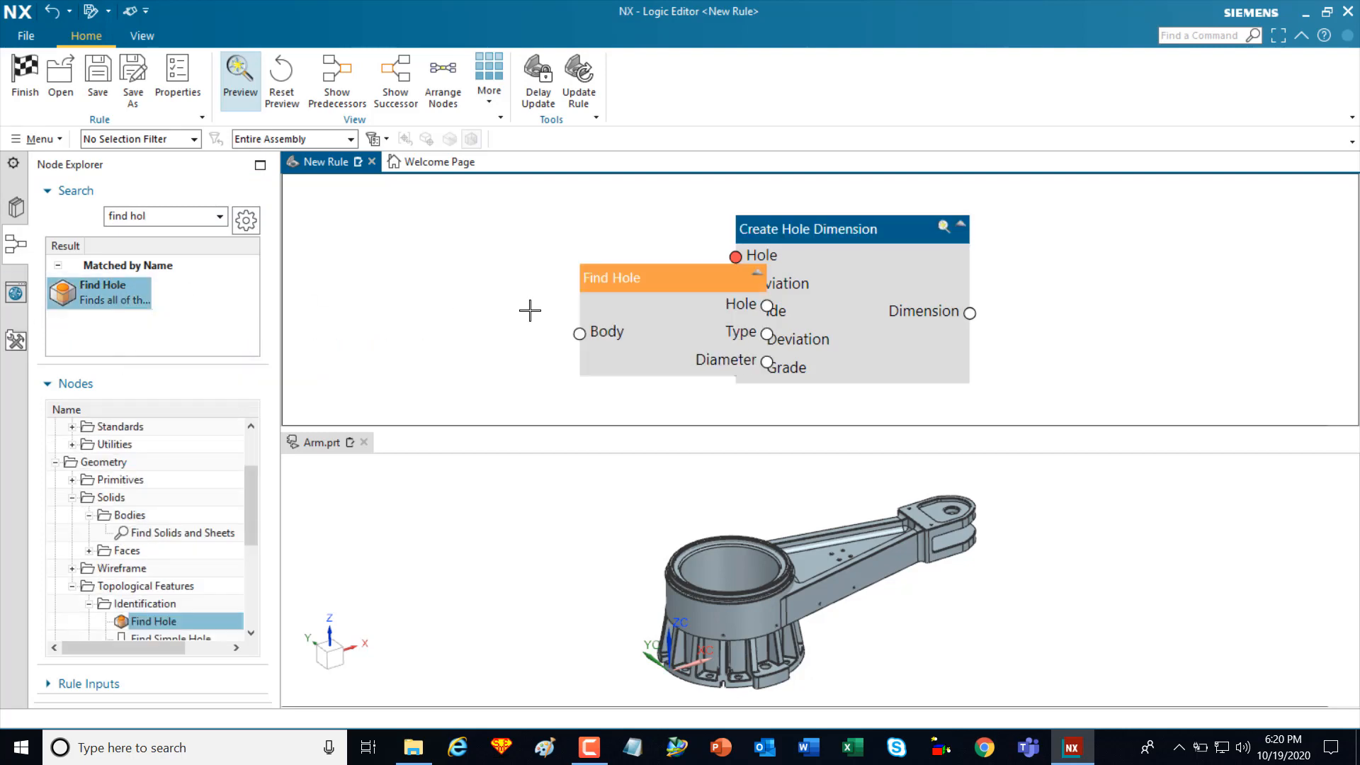
left_click_drag(672, 277, 497, 221)
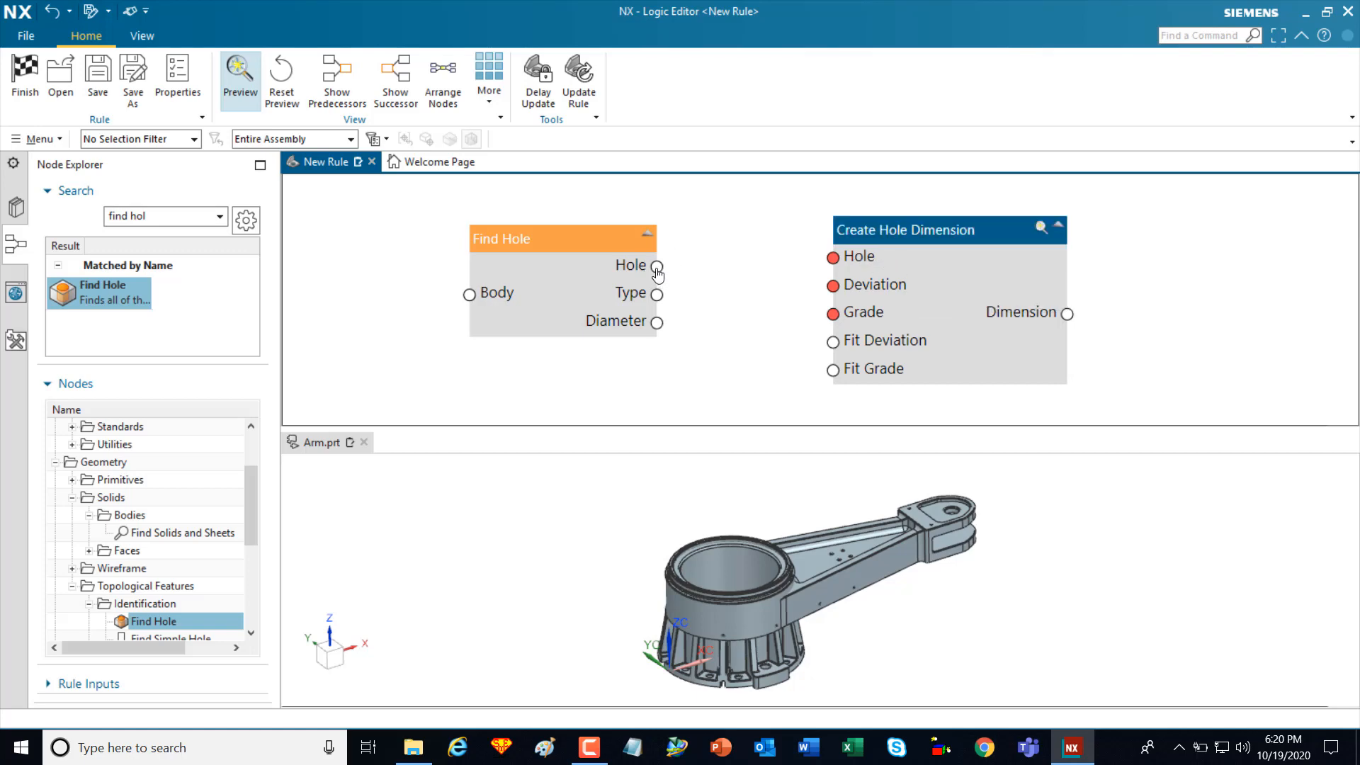
- Wire Find Hole's Hole output into Create Hole Dimension's Hole input
left_click_drag(657, 265, 832, 256)
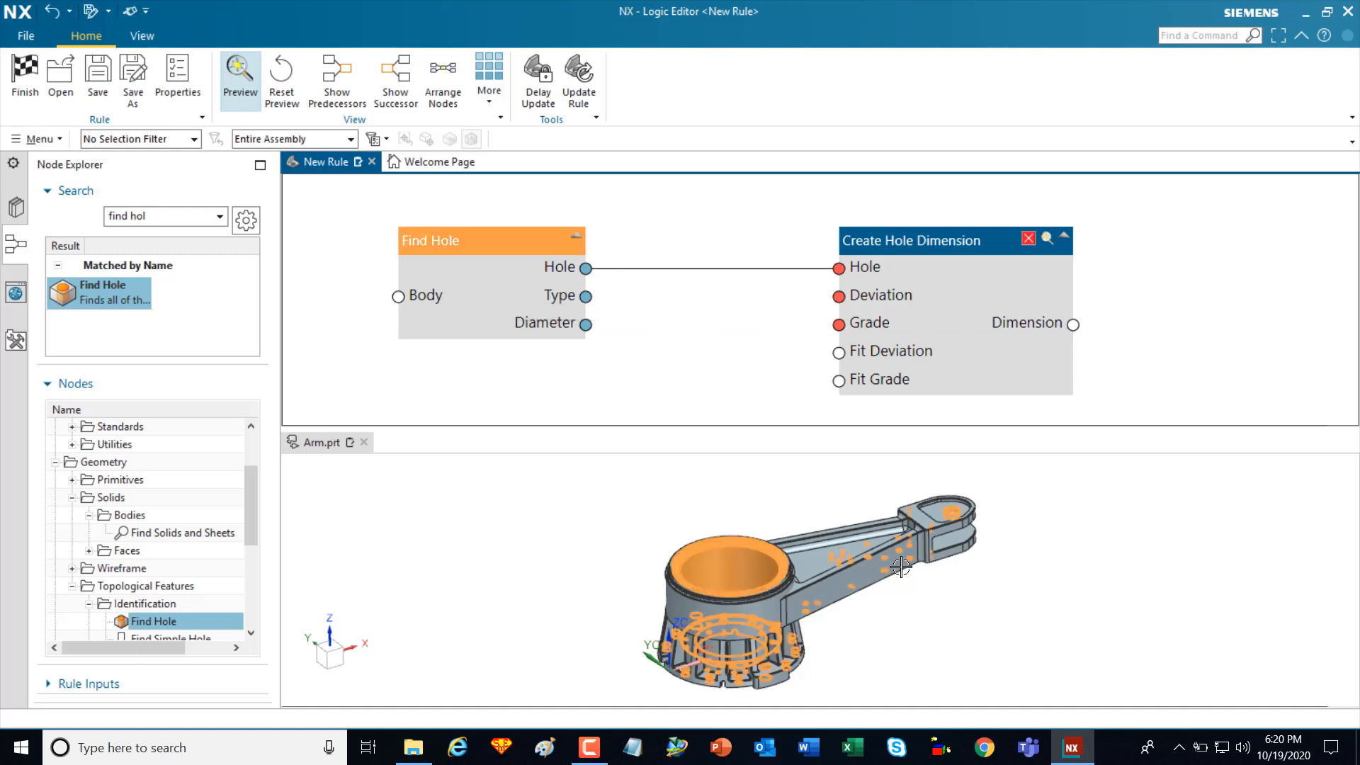
mouse_move(894, 614)
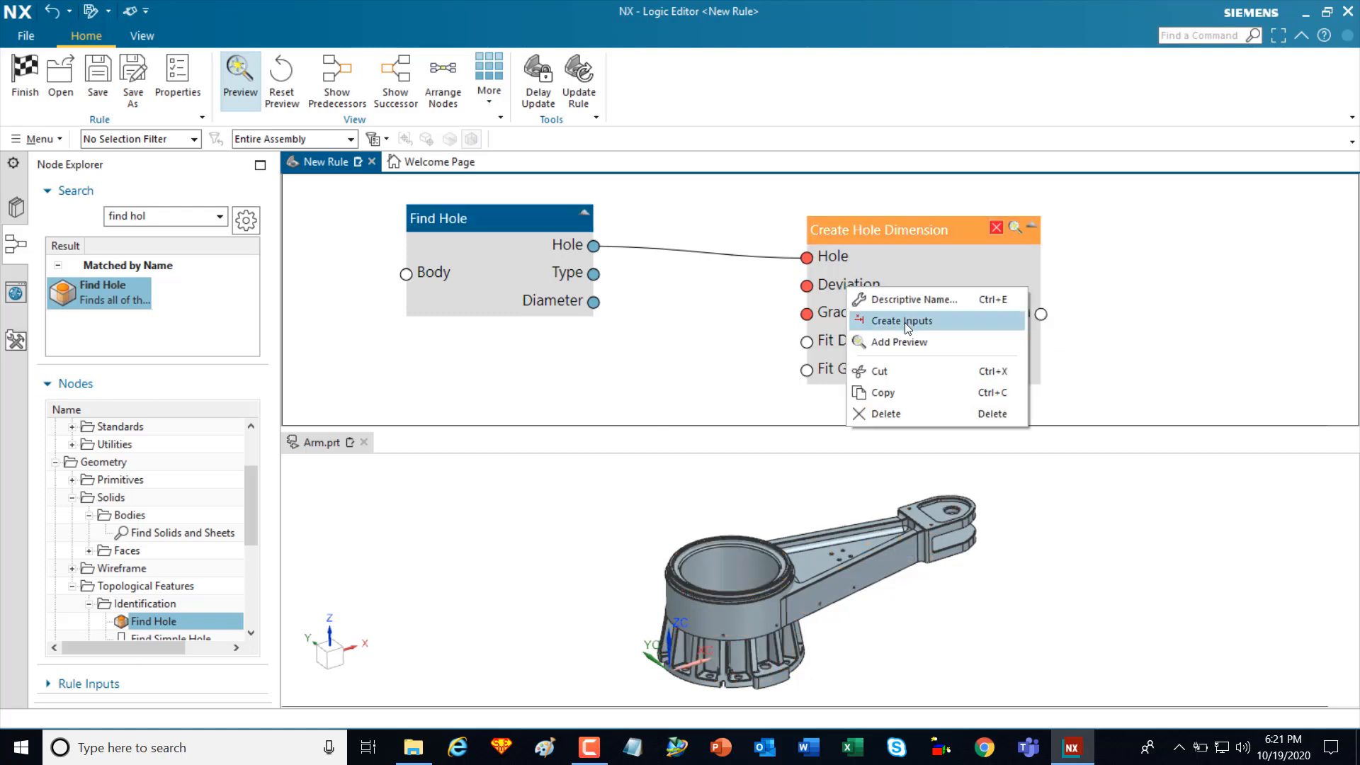
- Create input nodes for Create Hole Dimension and set Deviation H with Grade 7
left_click(899, 321)
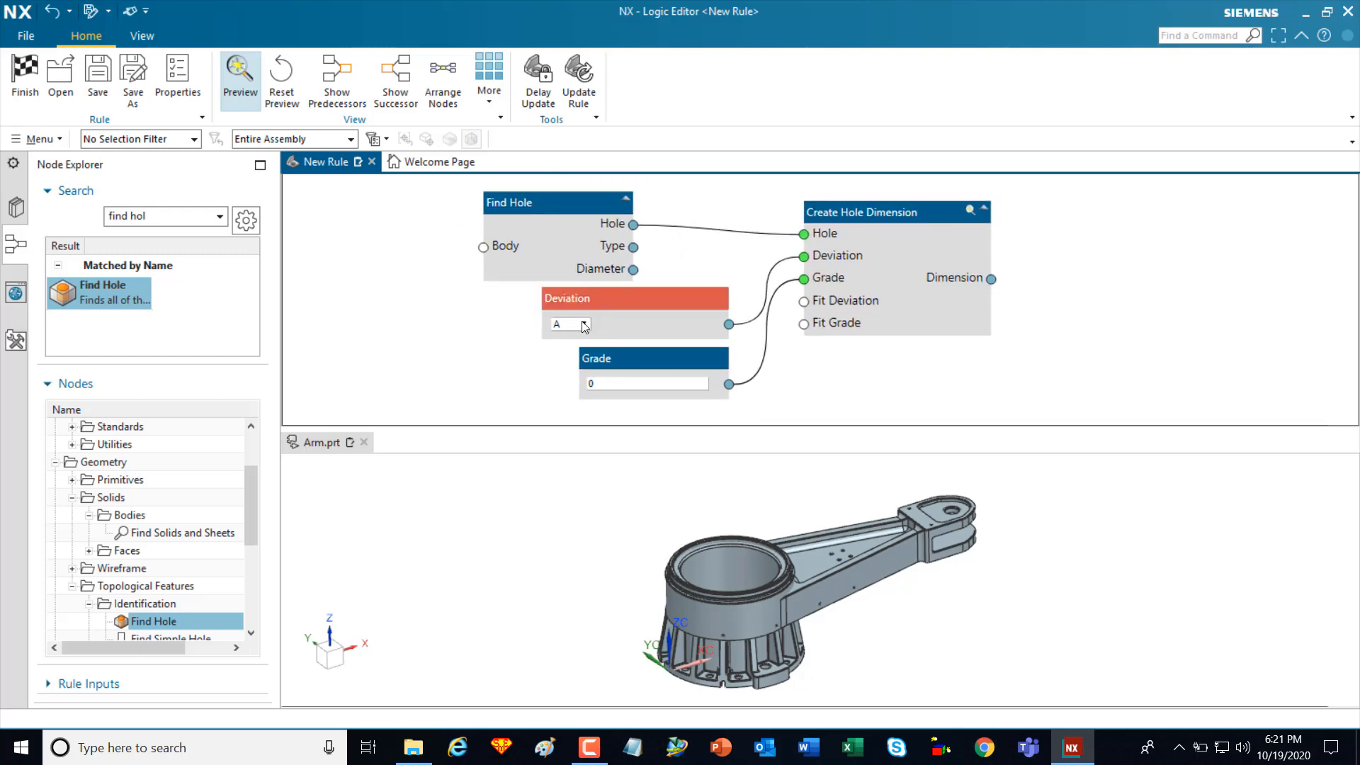
left_click(582, 323)
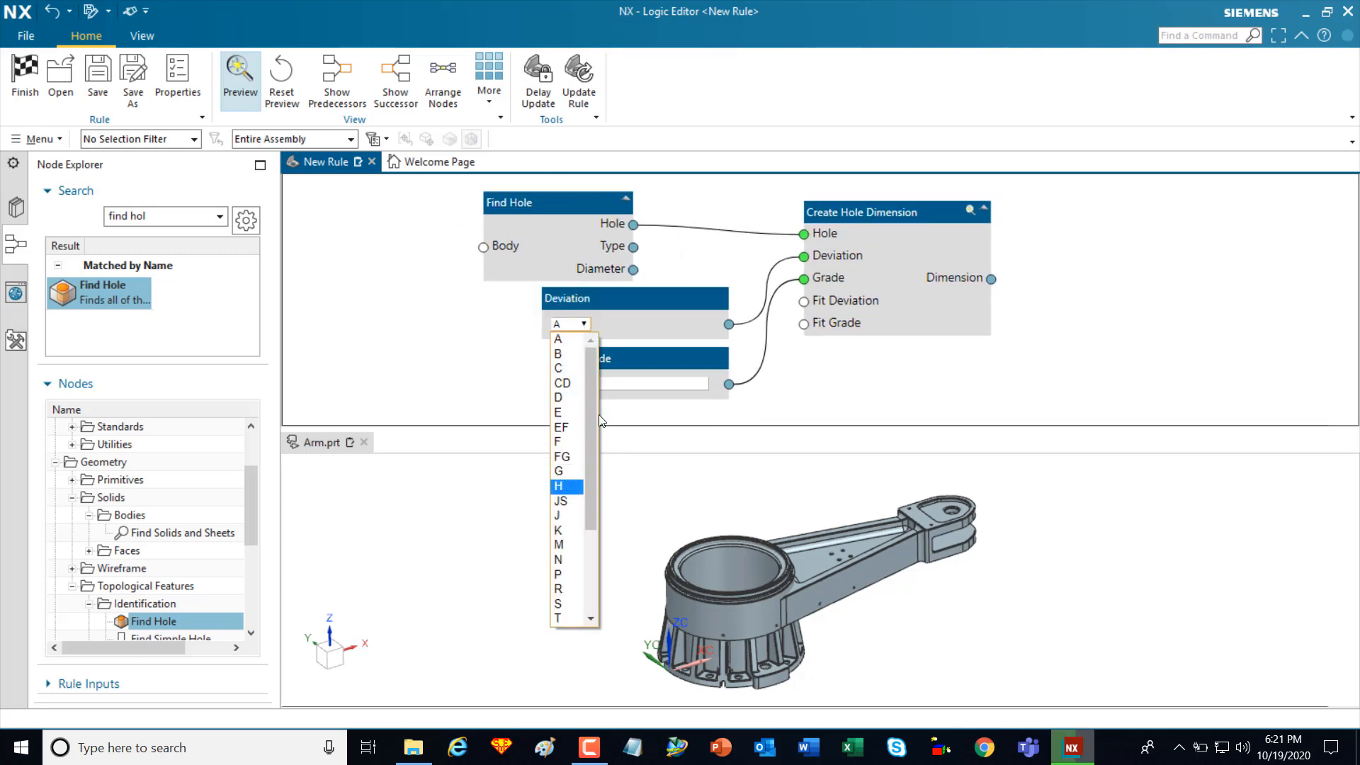
left_click(558, 486)
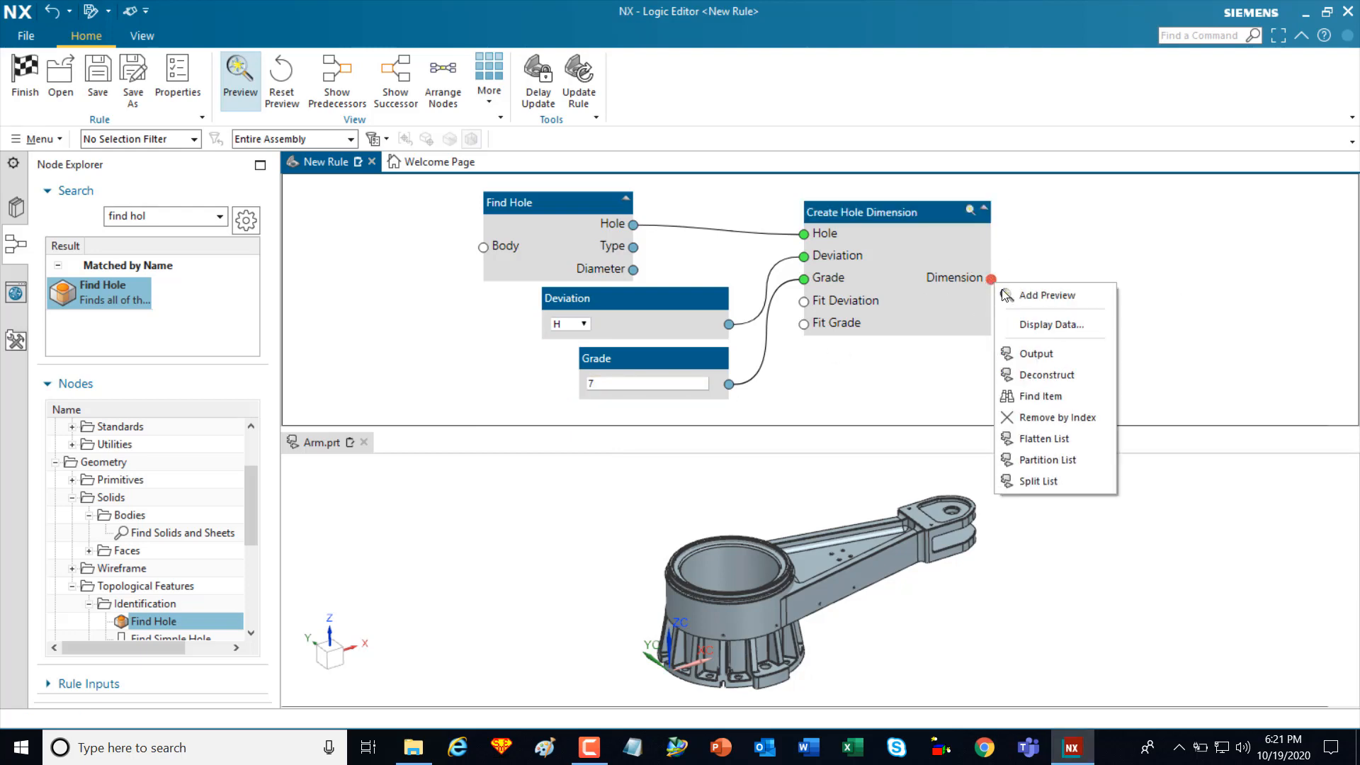
- Add an Output node for the Dimension port, previewing a hole diameter on the Arm
left_click(1036, 352)
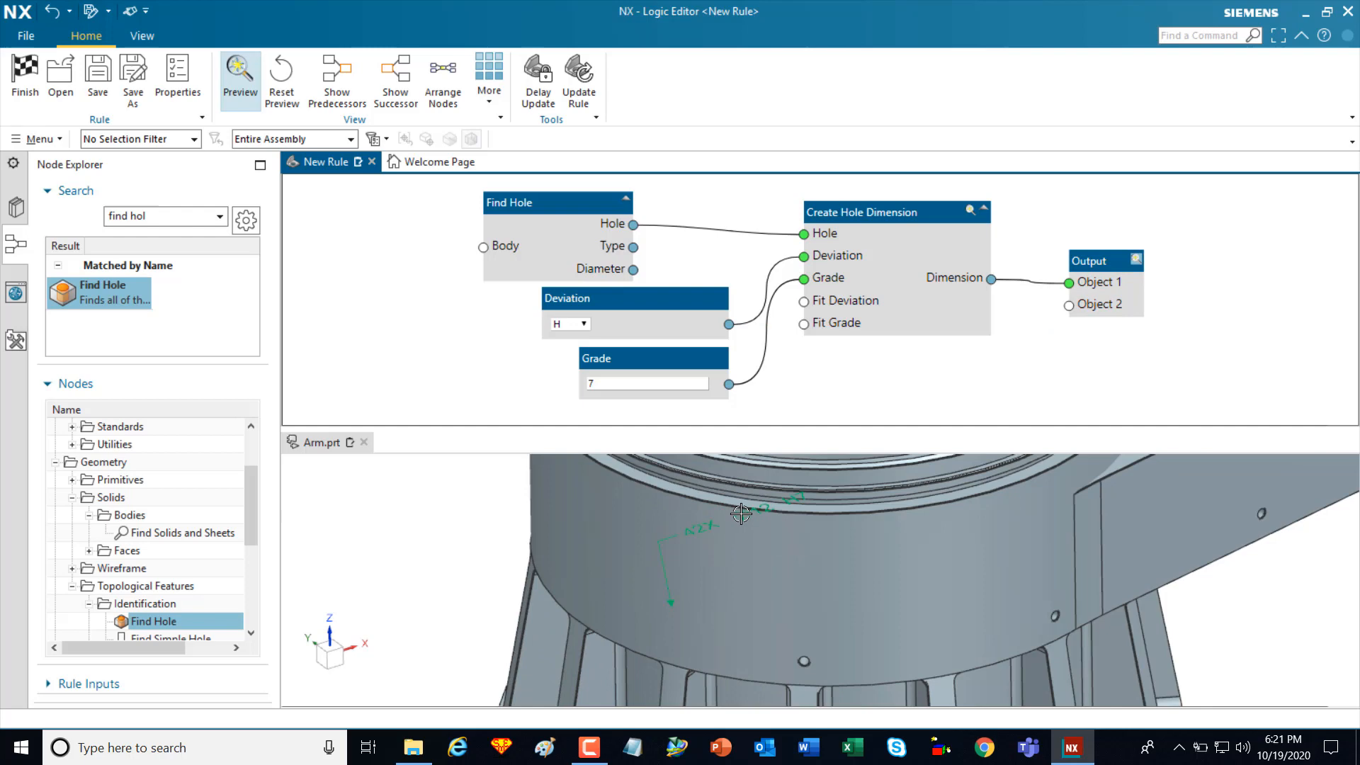
mouse_move(730, 536)
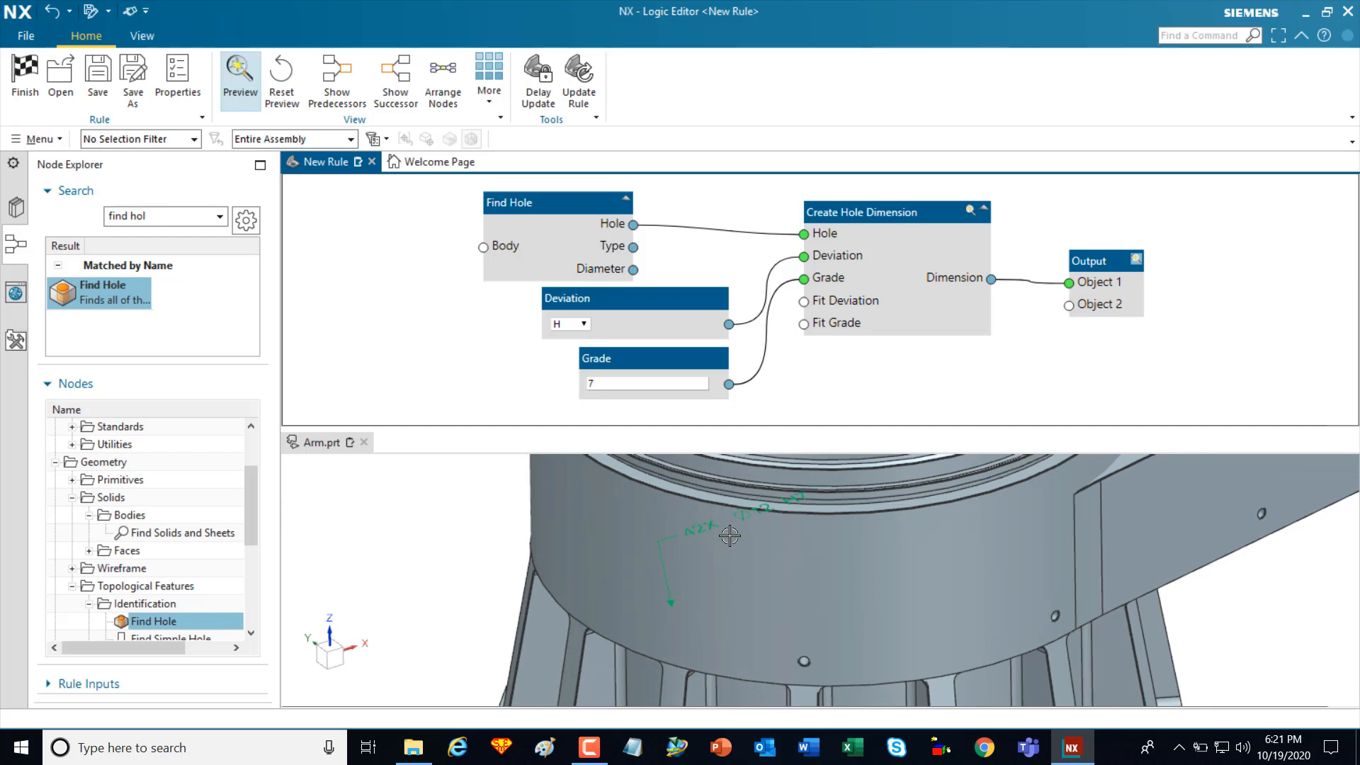
mouse_move(710, 573)
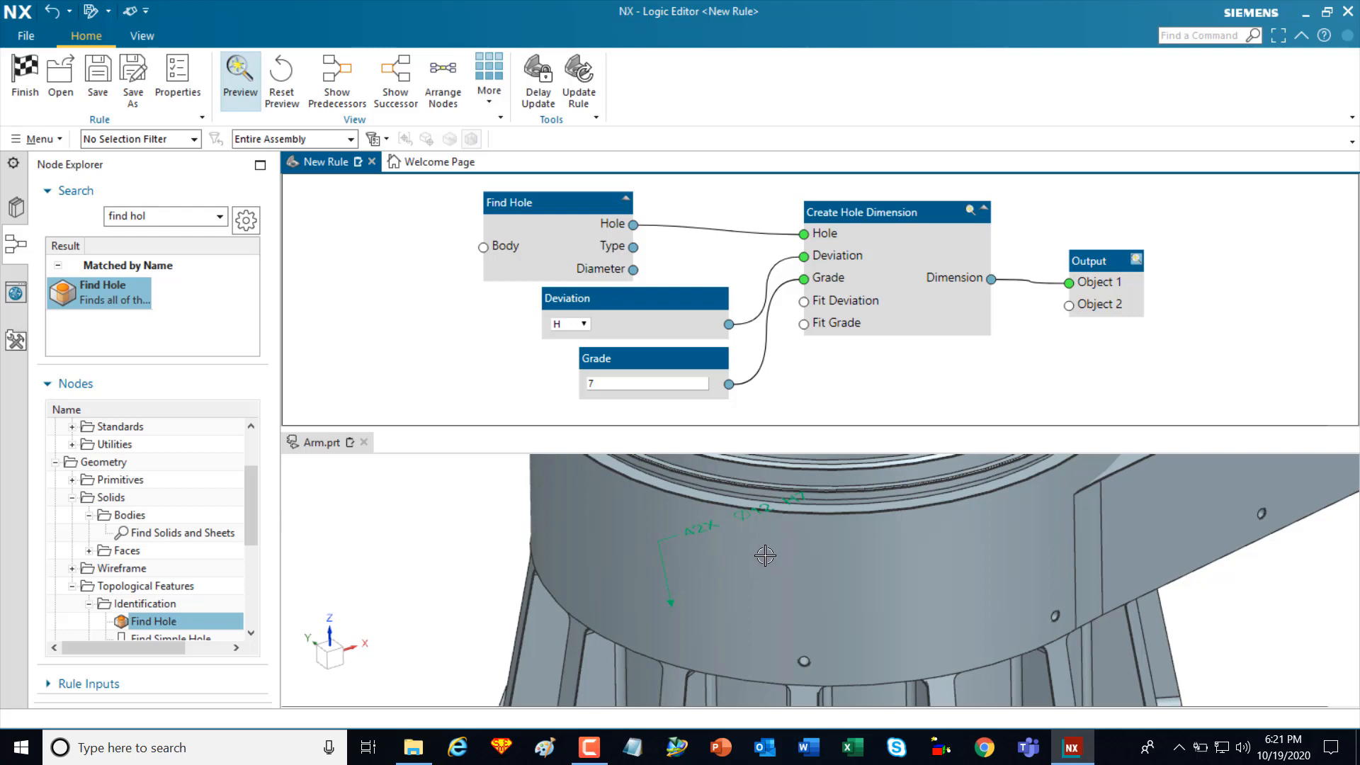
left_click(558, 203)
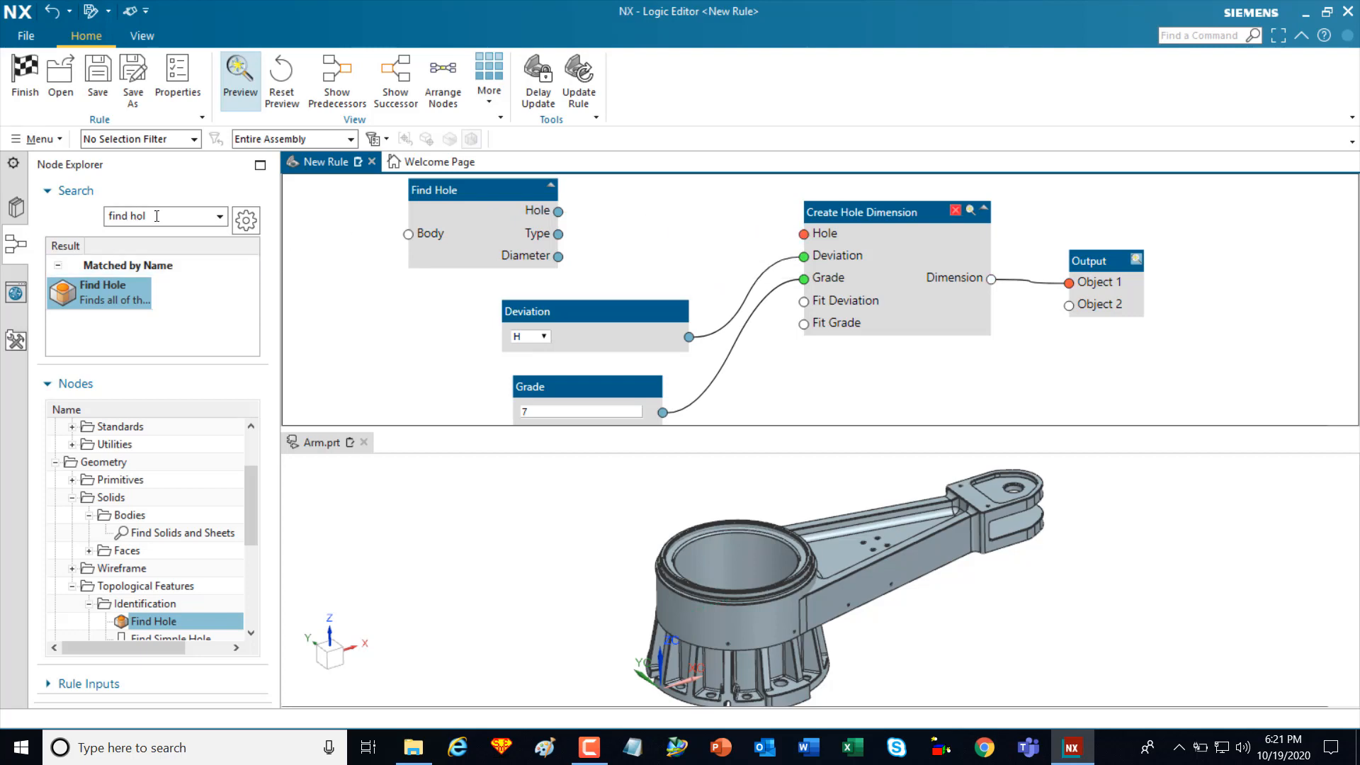
- Add a Group By node grouping found holes by diameter before Create Hole Dimension
type("group")
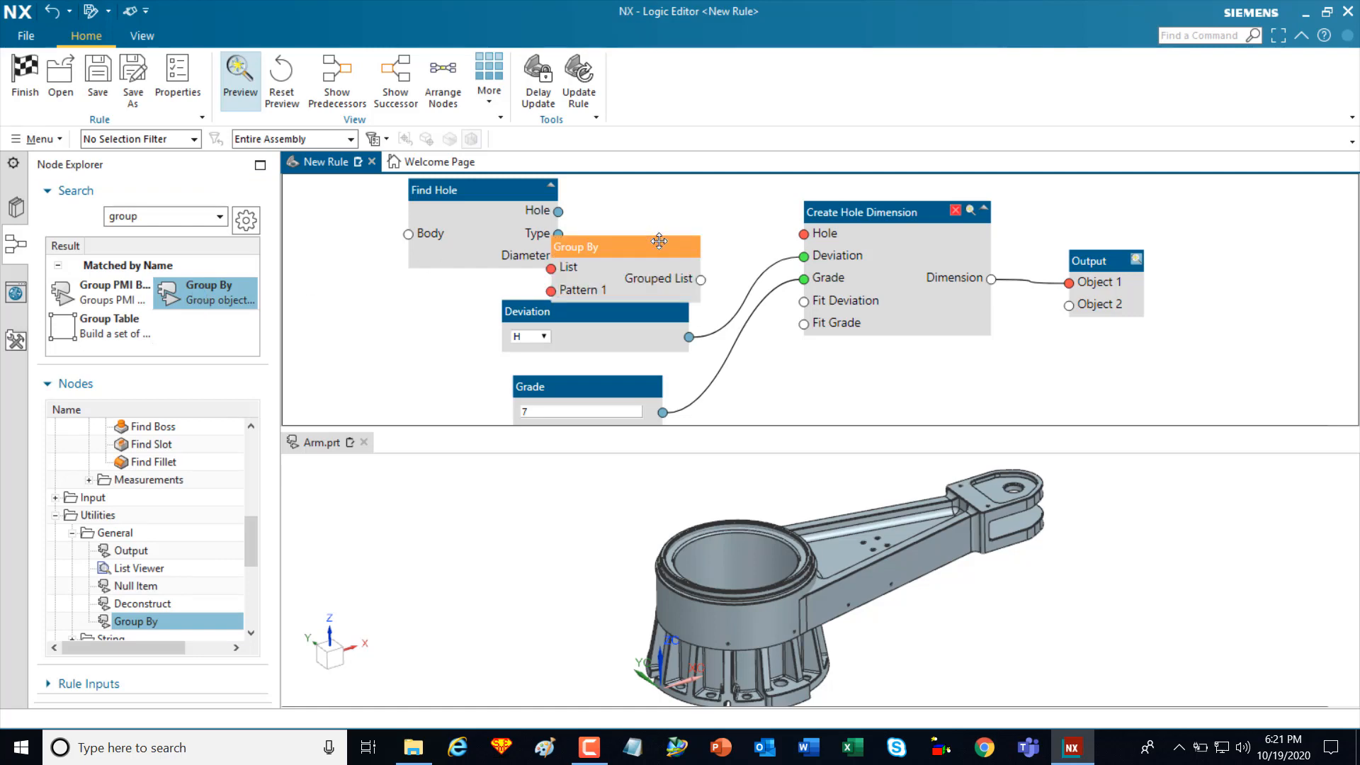
left_click_drag(624, 246, 667, 207)
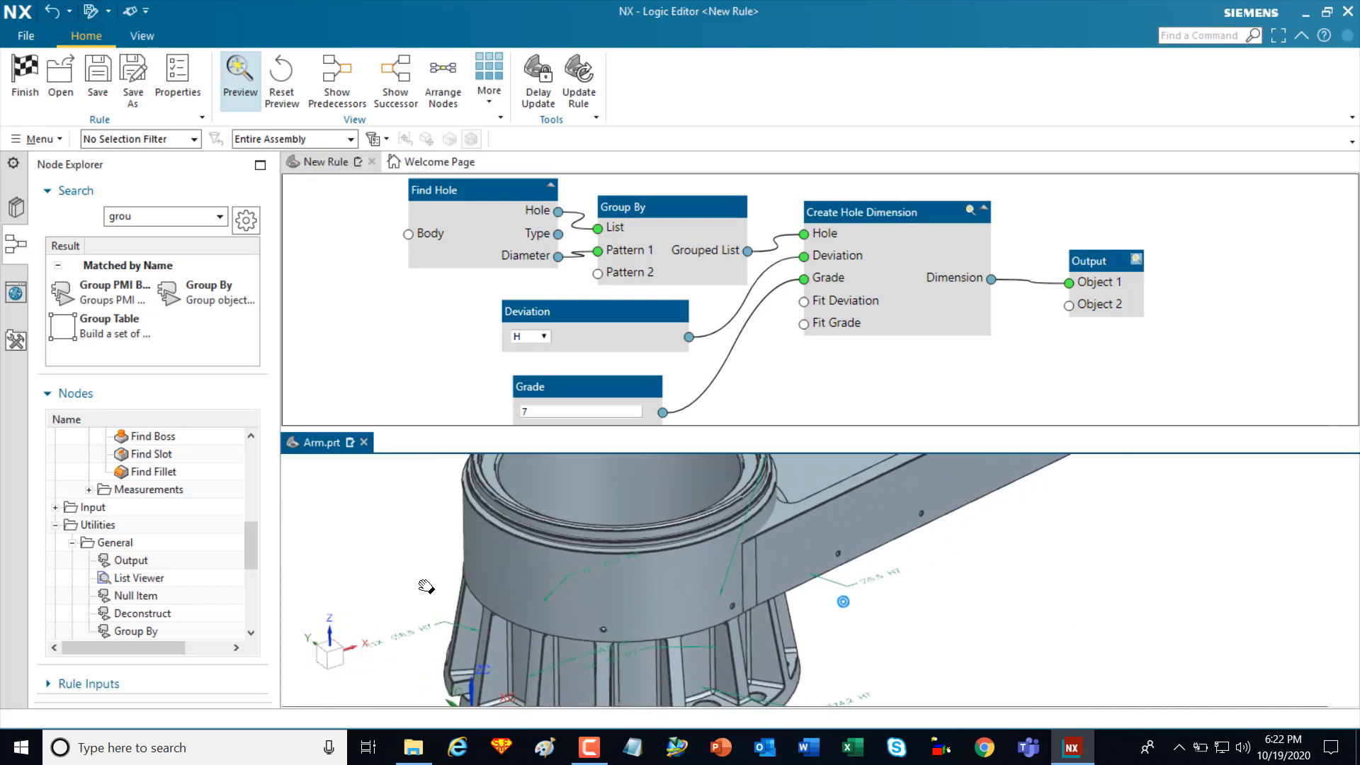
mouse_move(133, 77)
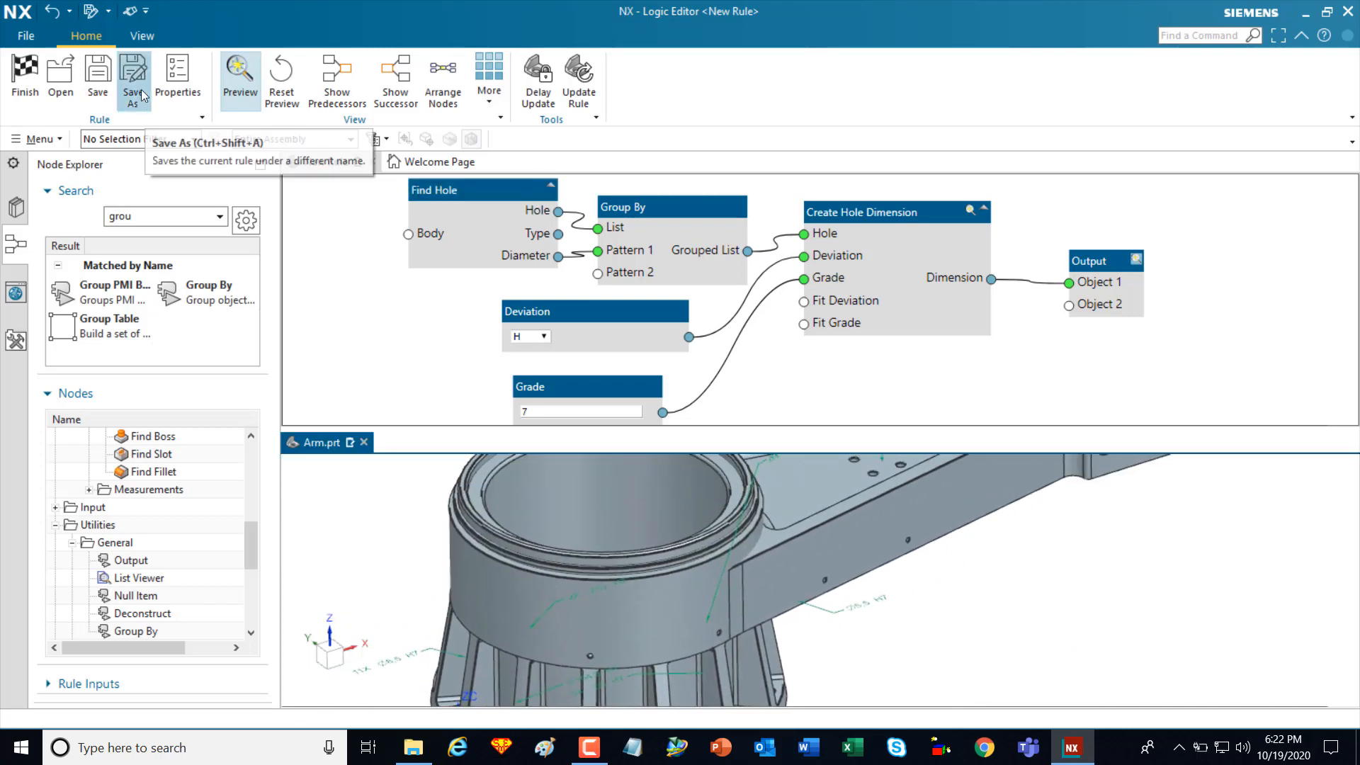
- Save the rule as HoleDIm under My Logical Rules
left_click(133, 76)
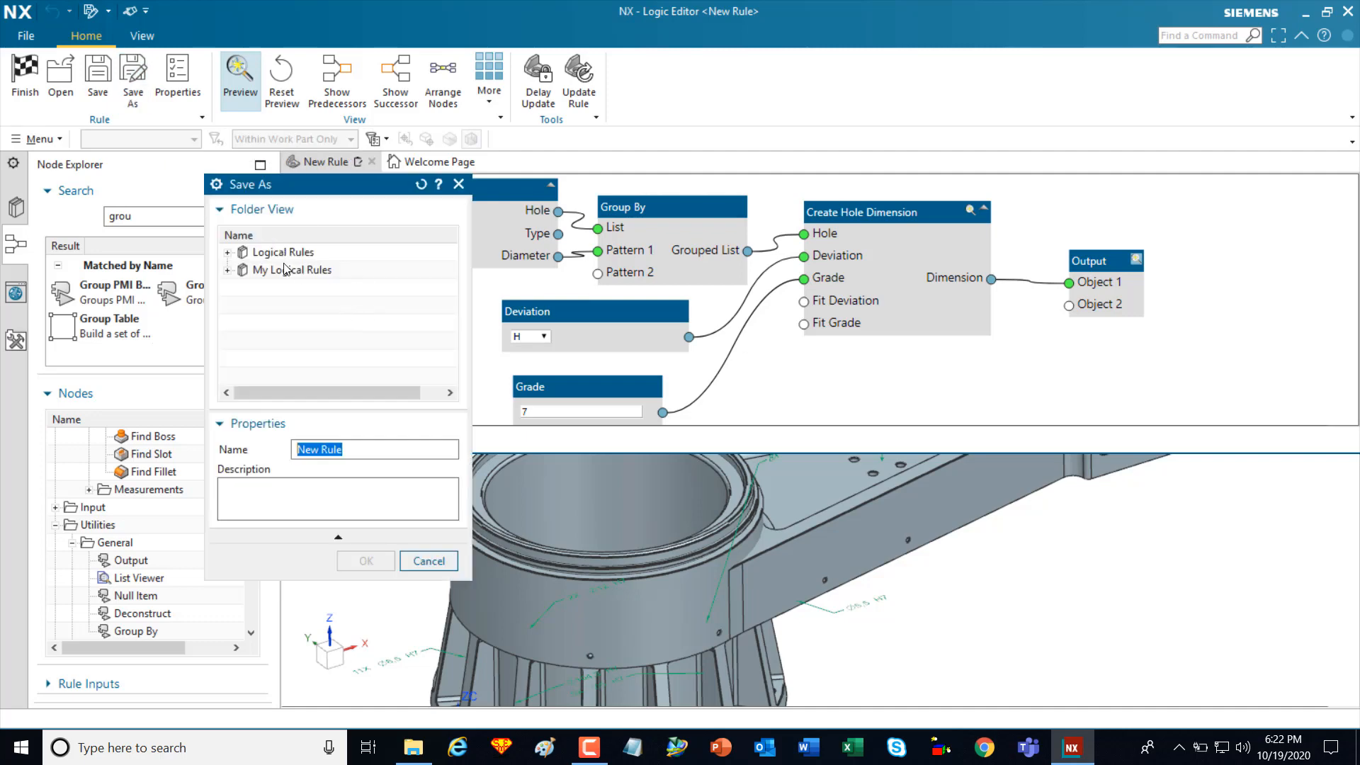
left_click(292, 270)
type("HoleDim")
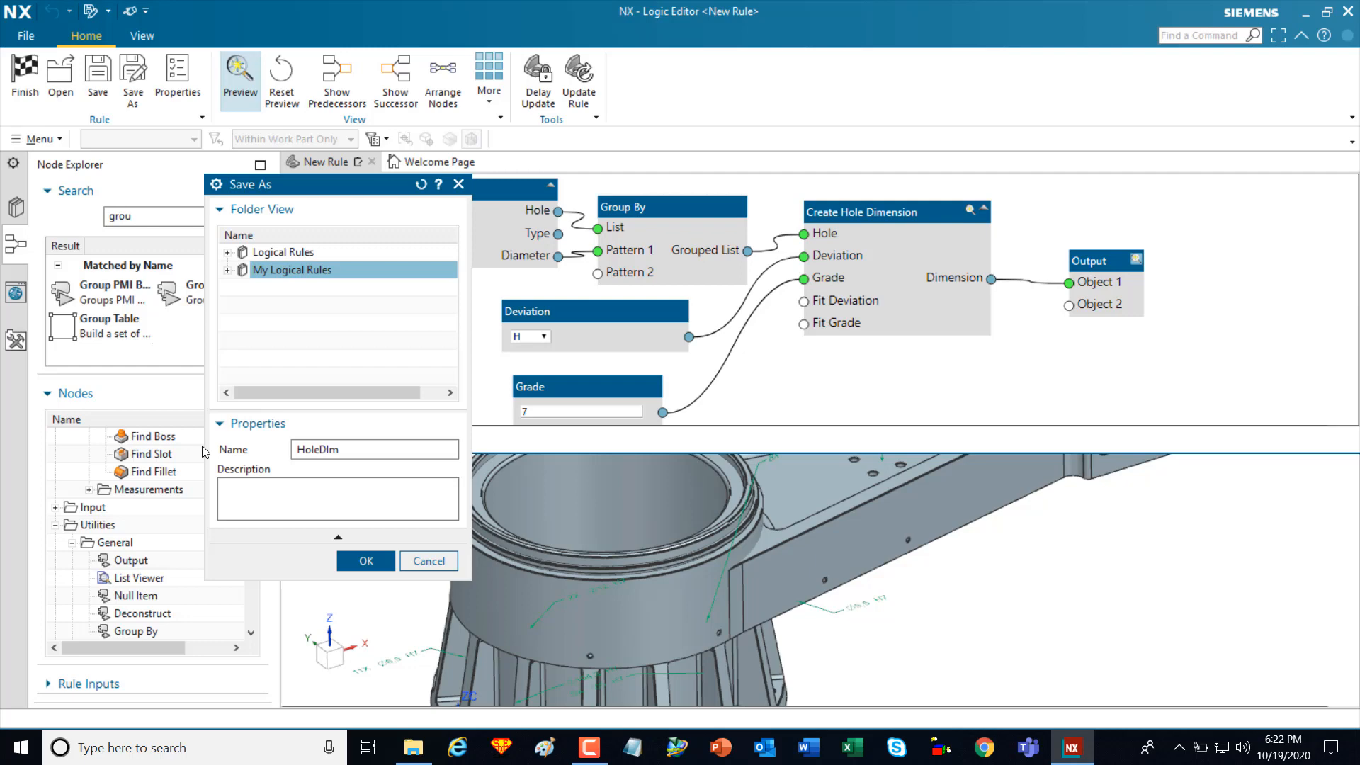
left_click(366, 561)
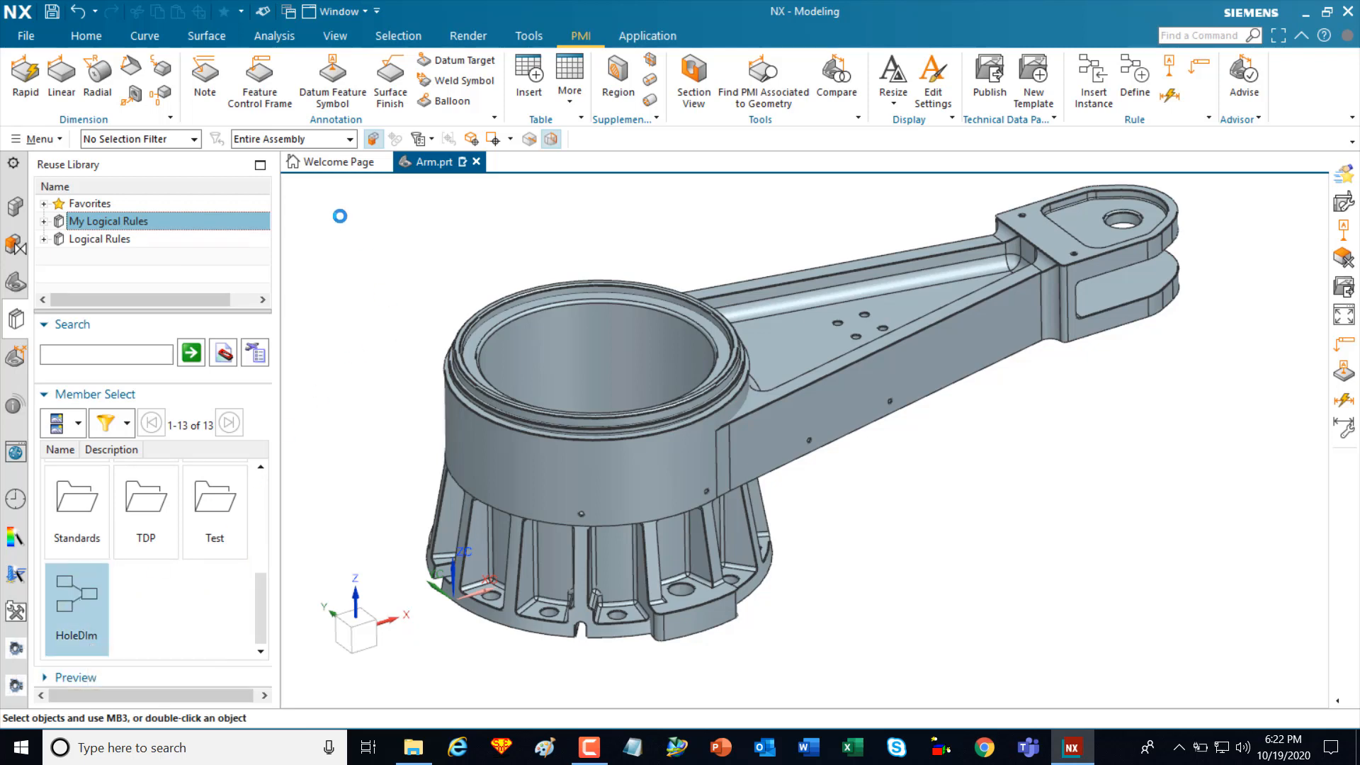
- Run the saved HoleDIm rule on the Arm with Deviation H and Grade 7
double_click(76, 604)
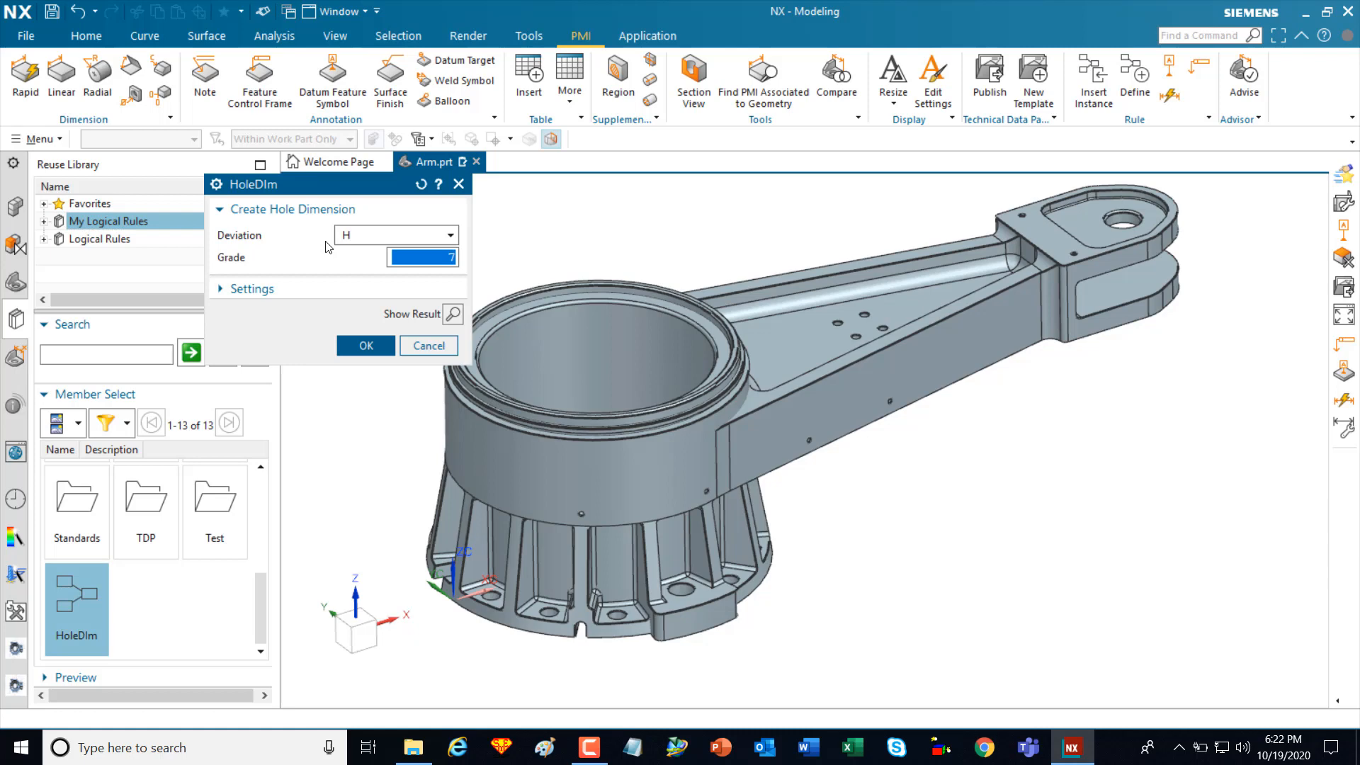
left_click(445, 257)
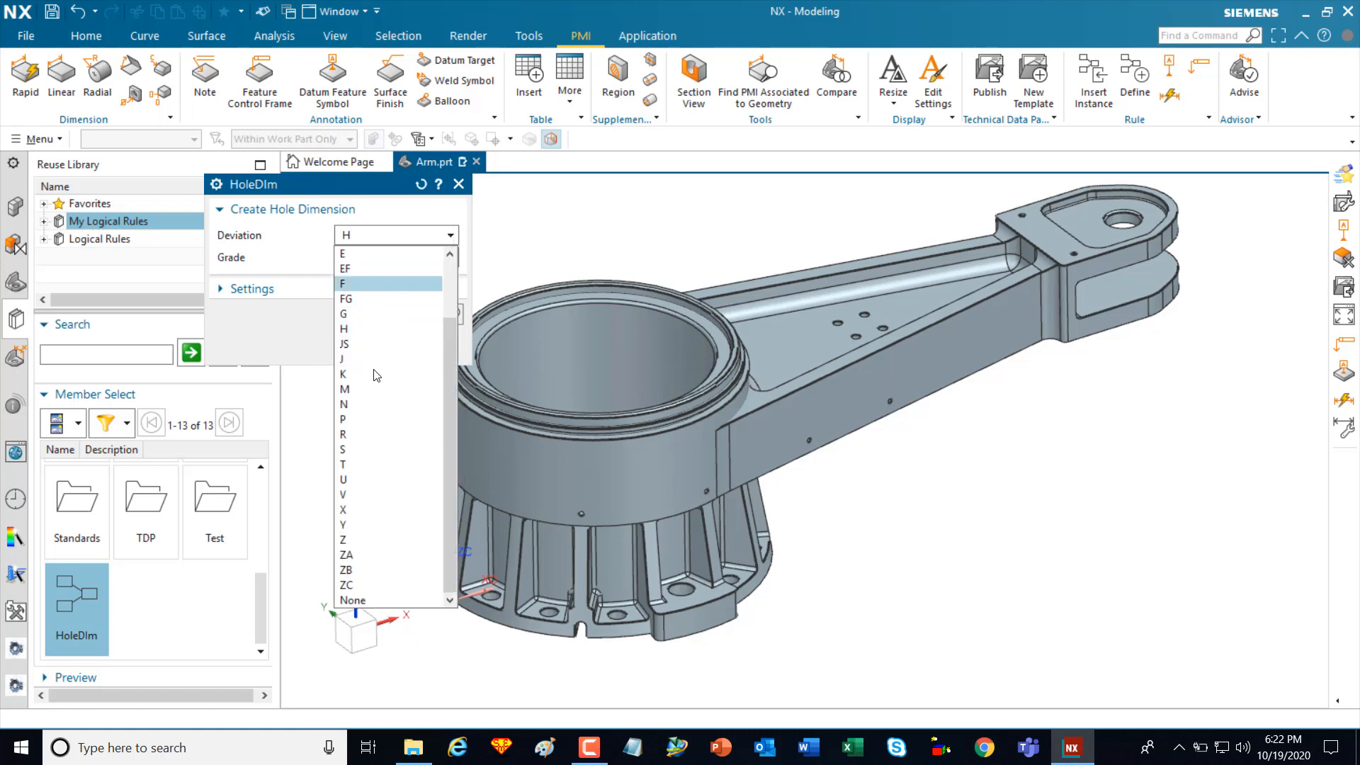
left_click(343, 329)
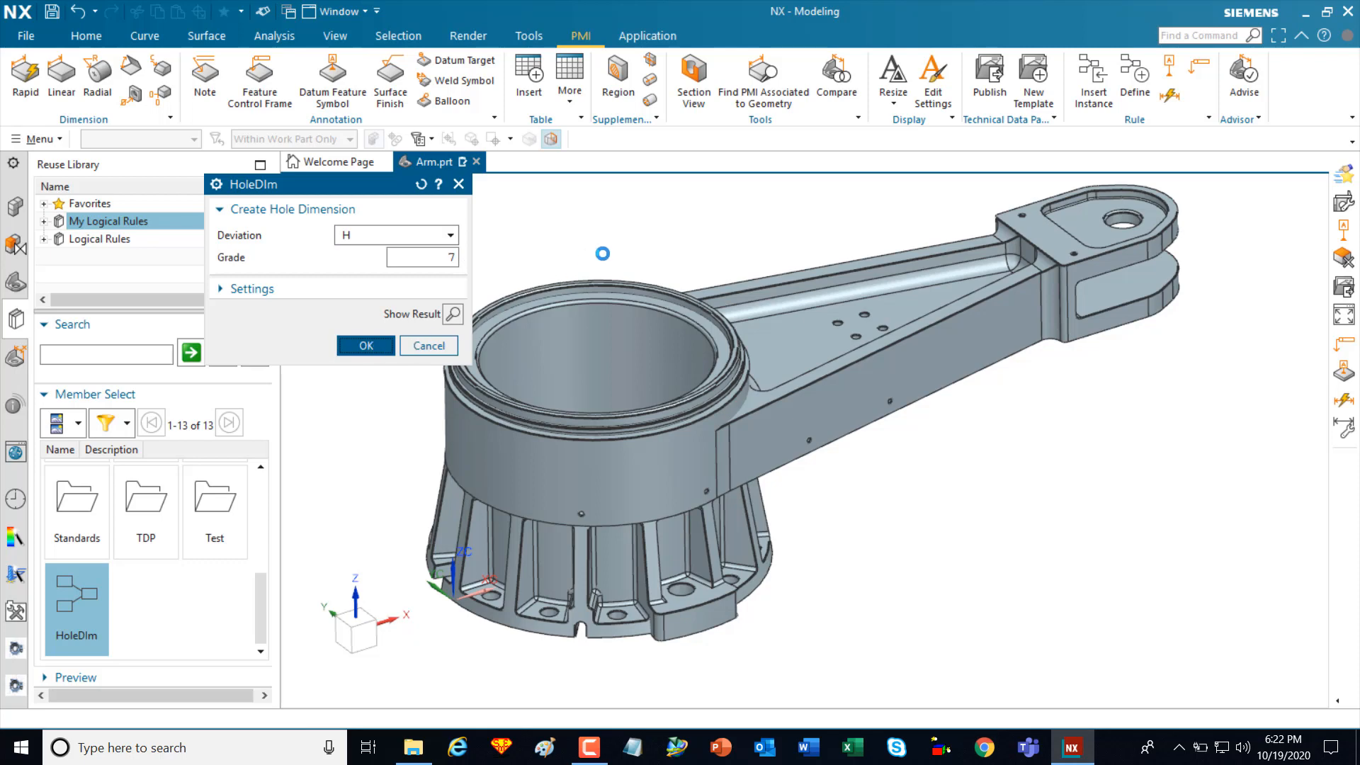
left_click(364, 345)
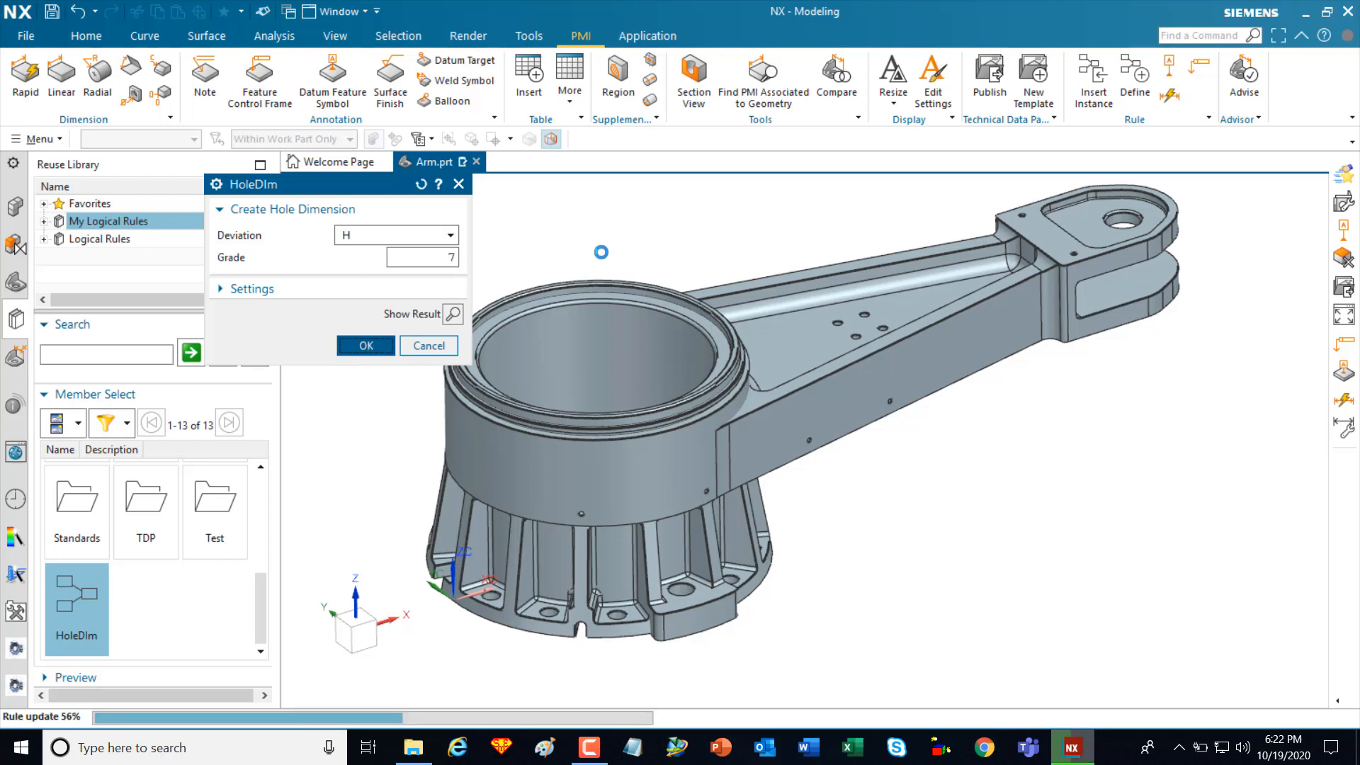
left_click(365, 345)
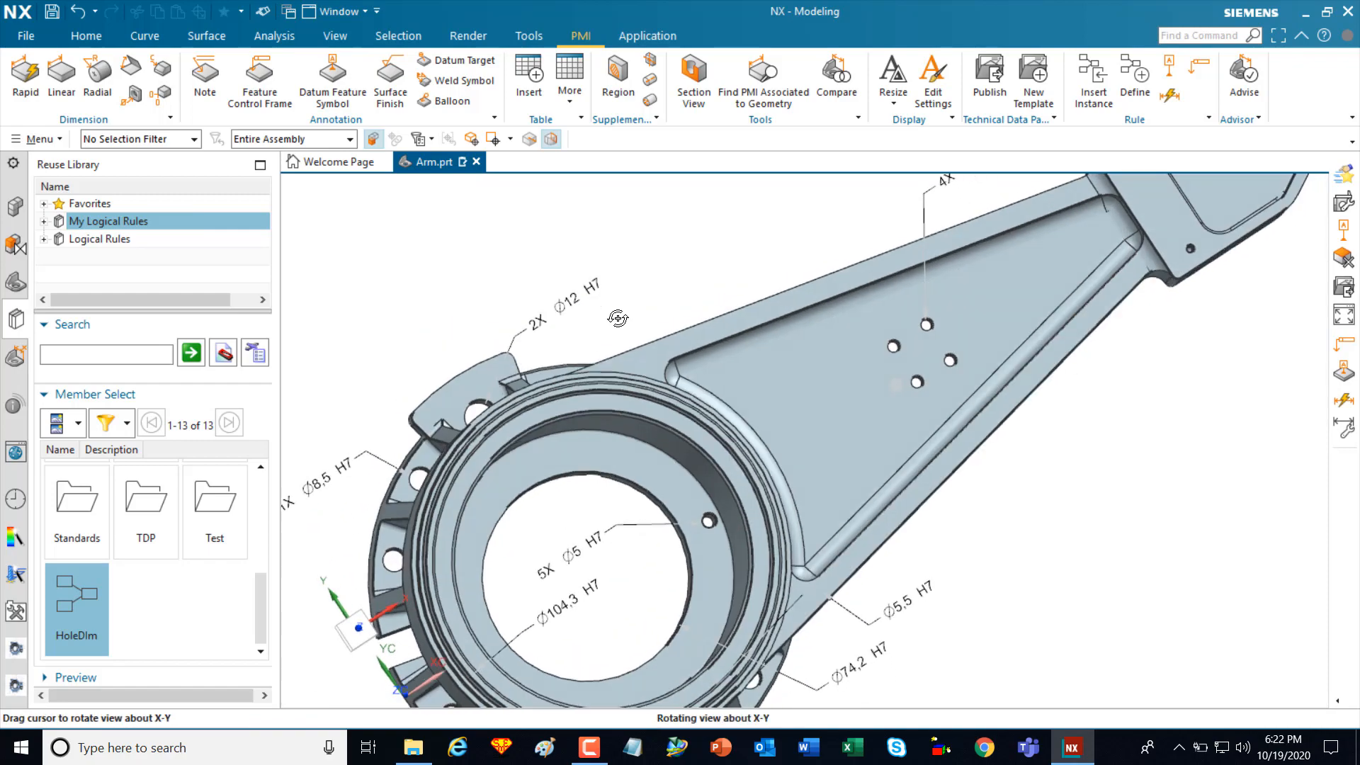
- Orbit the Arm to inspect the ten H7 hole diameter dimensions
left_click_drag(618, 317, 636, 221)
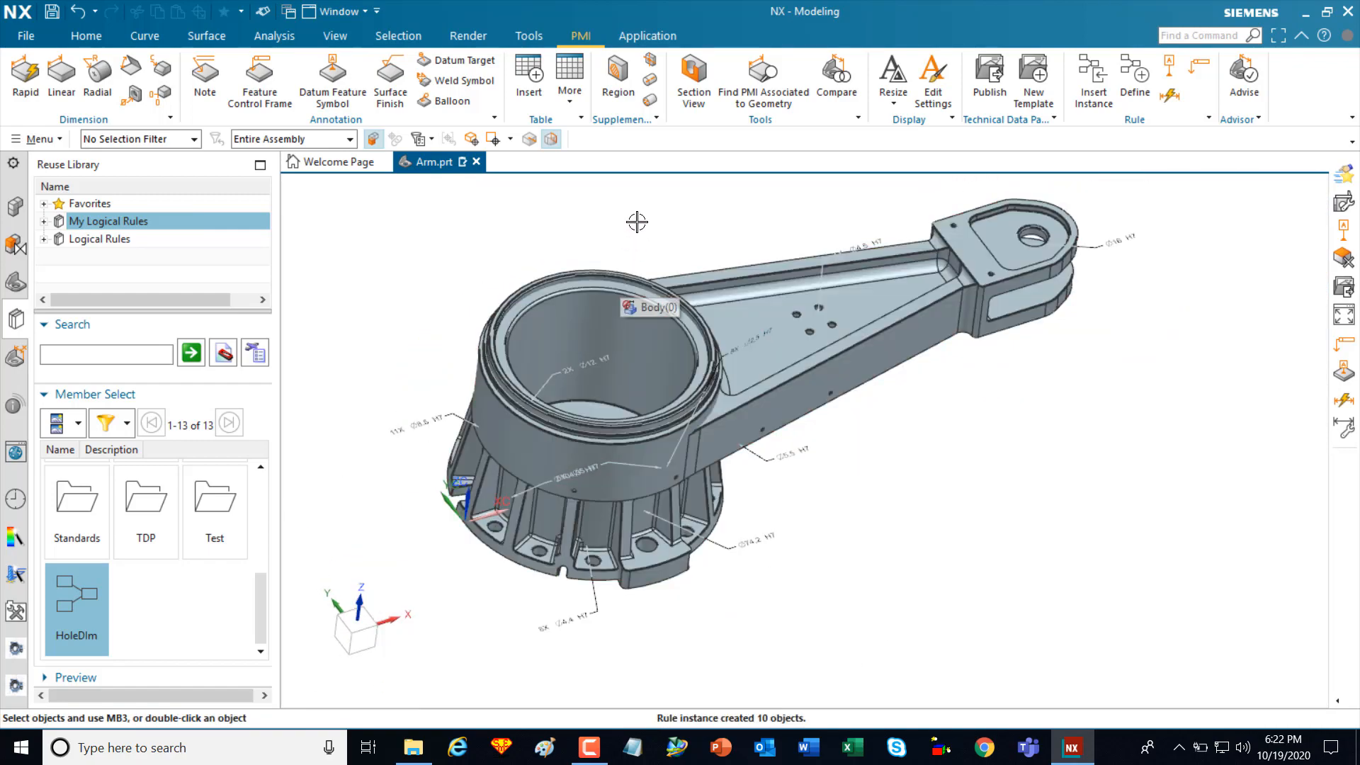
left_click_drag(636, 222, 631, 327)
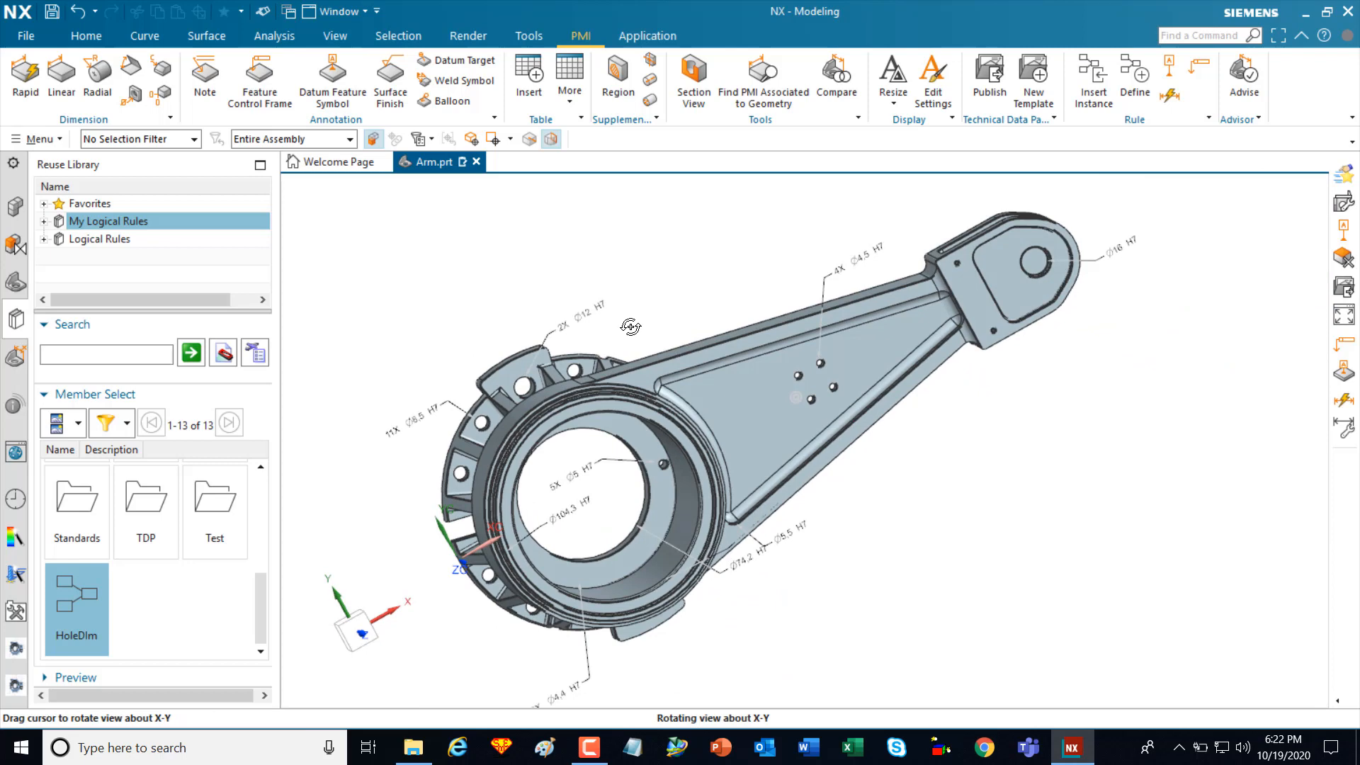
left_click_drag(630, 328, 632, 269)
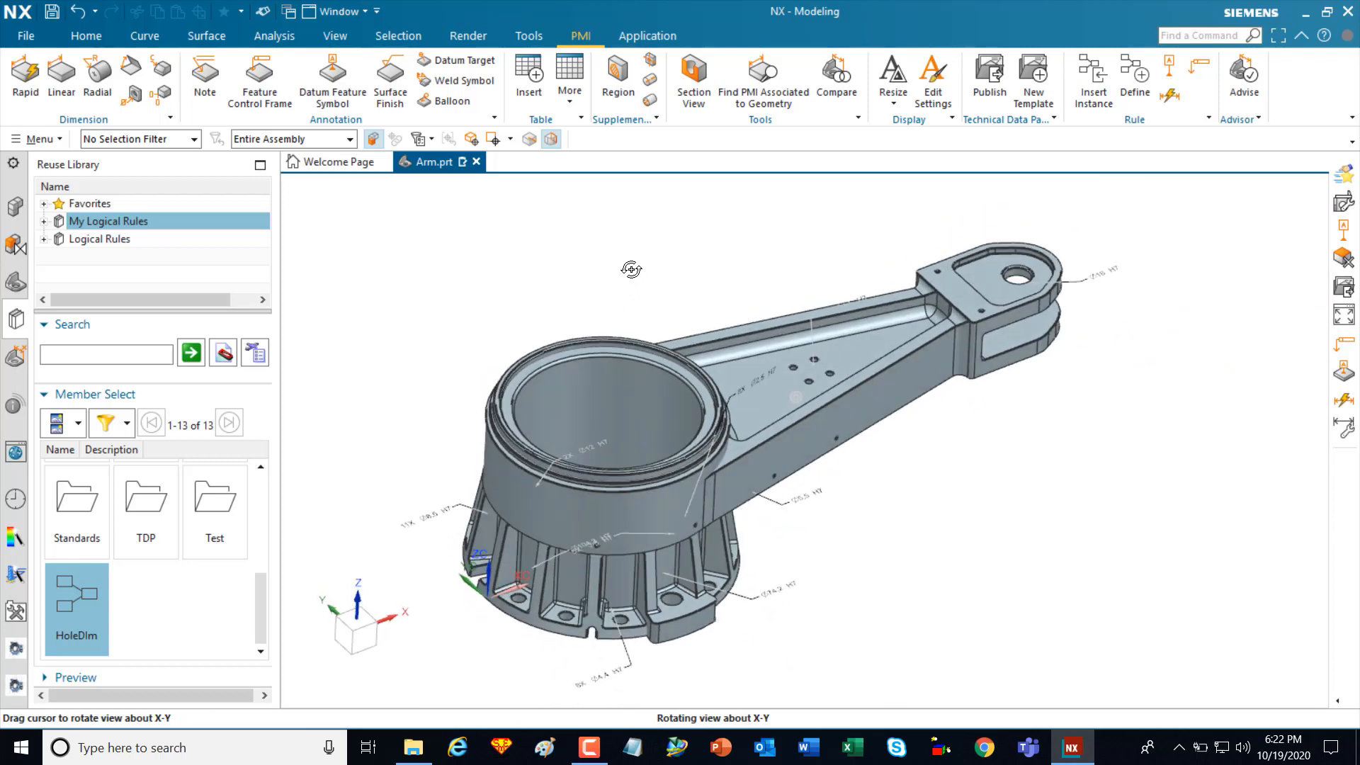